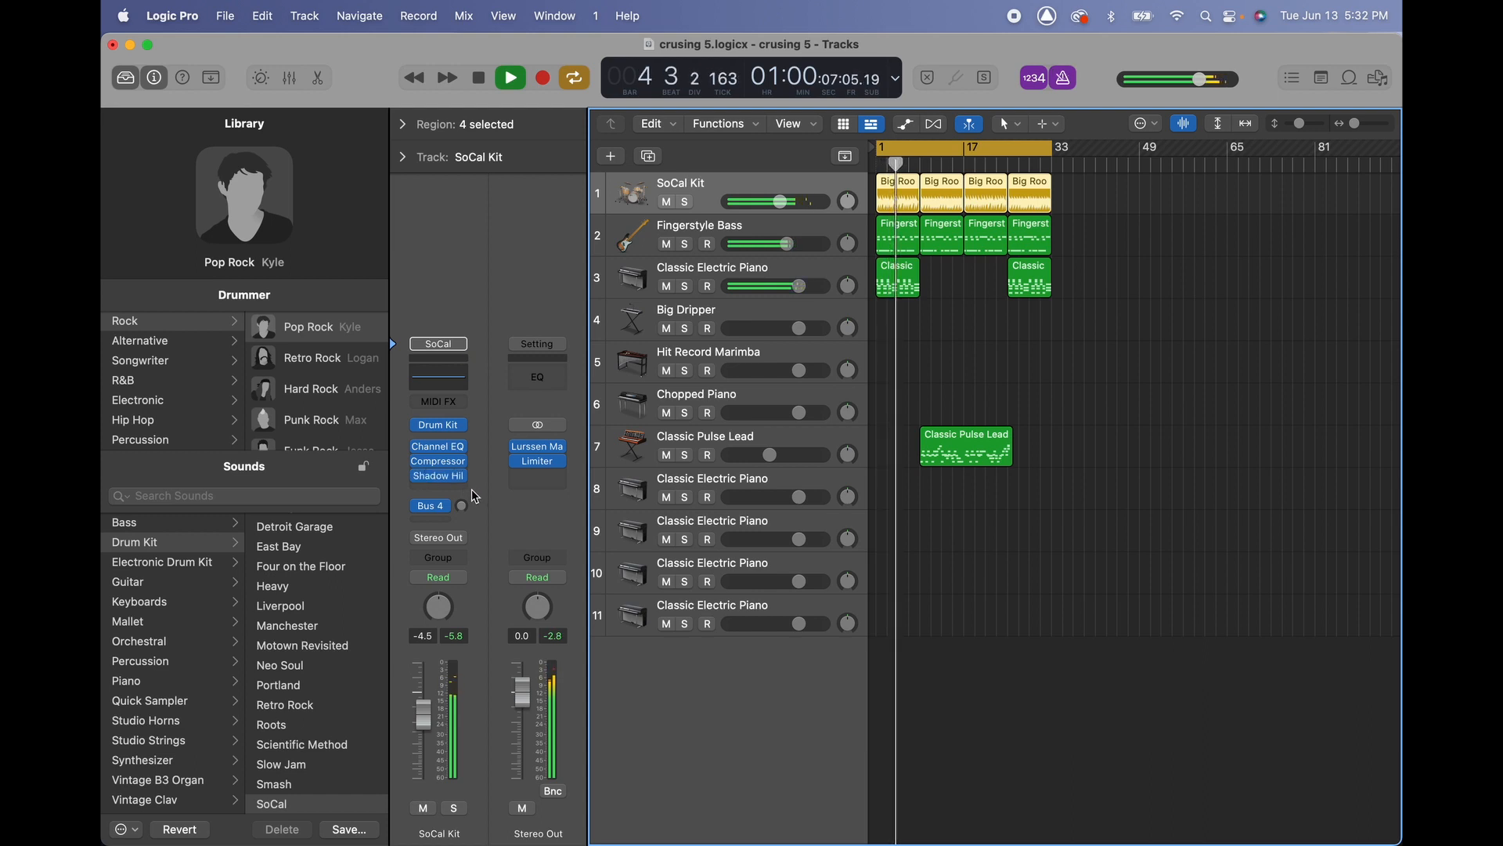
Stop playback of 'crusing 5' so the playhead returns to bar 1
{"action": "left_click", "coordinate": [508, 79]}
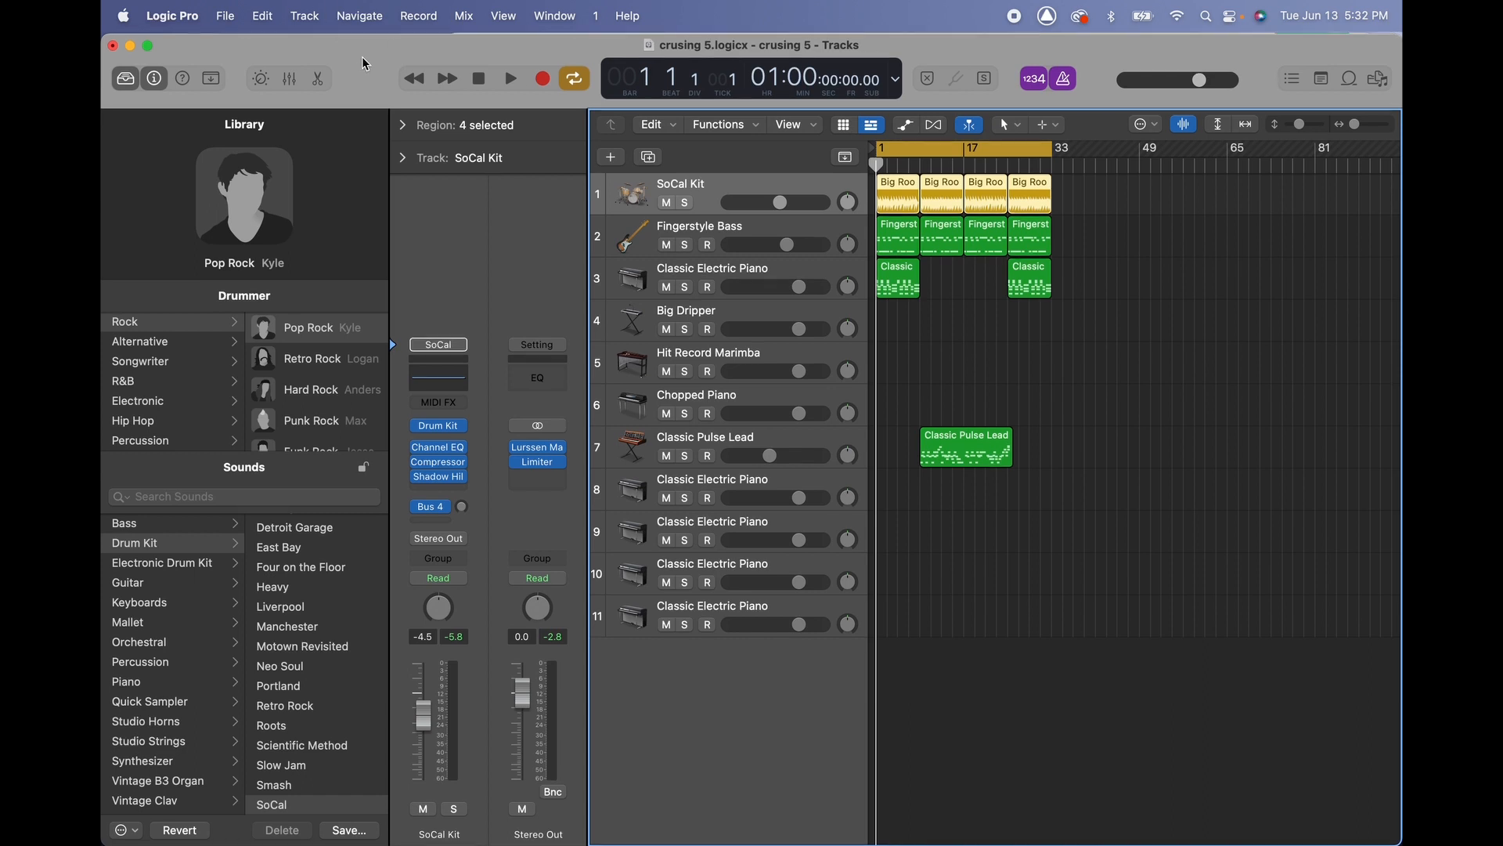
Show the File menu's export options for the 'crusing 5' project
{"action": "left_click", "coordinate": [225, 16]}
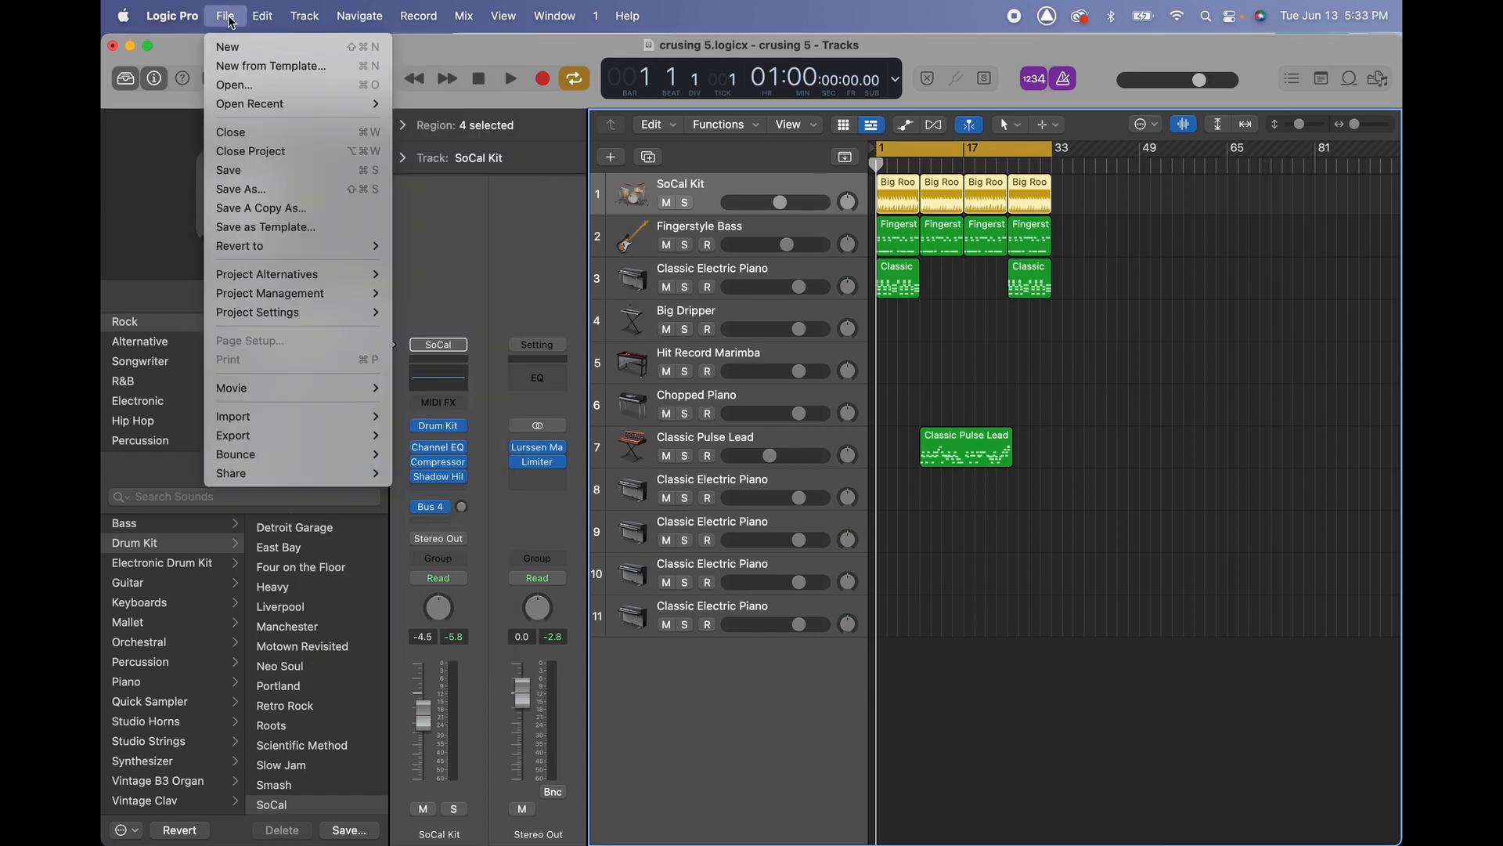
{"action": "mouse_move", "coordinate": [259, 312]}
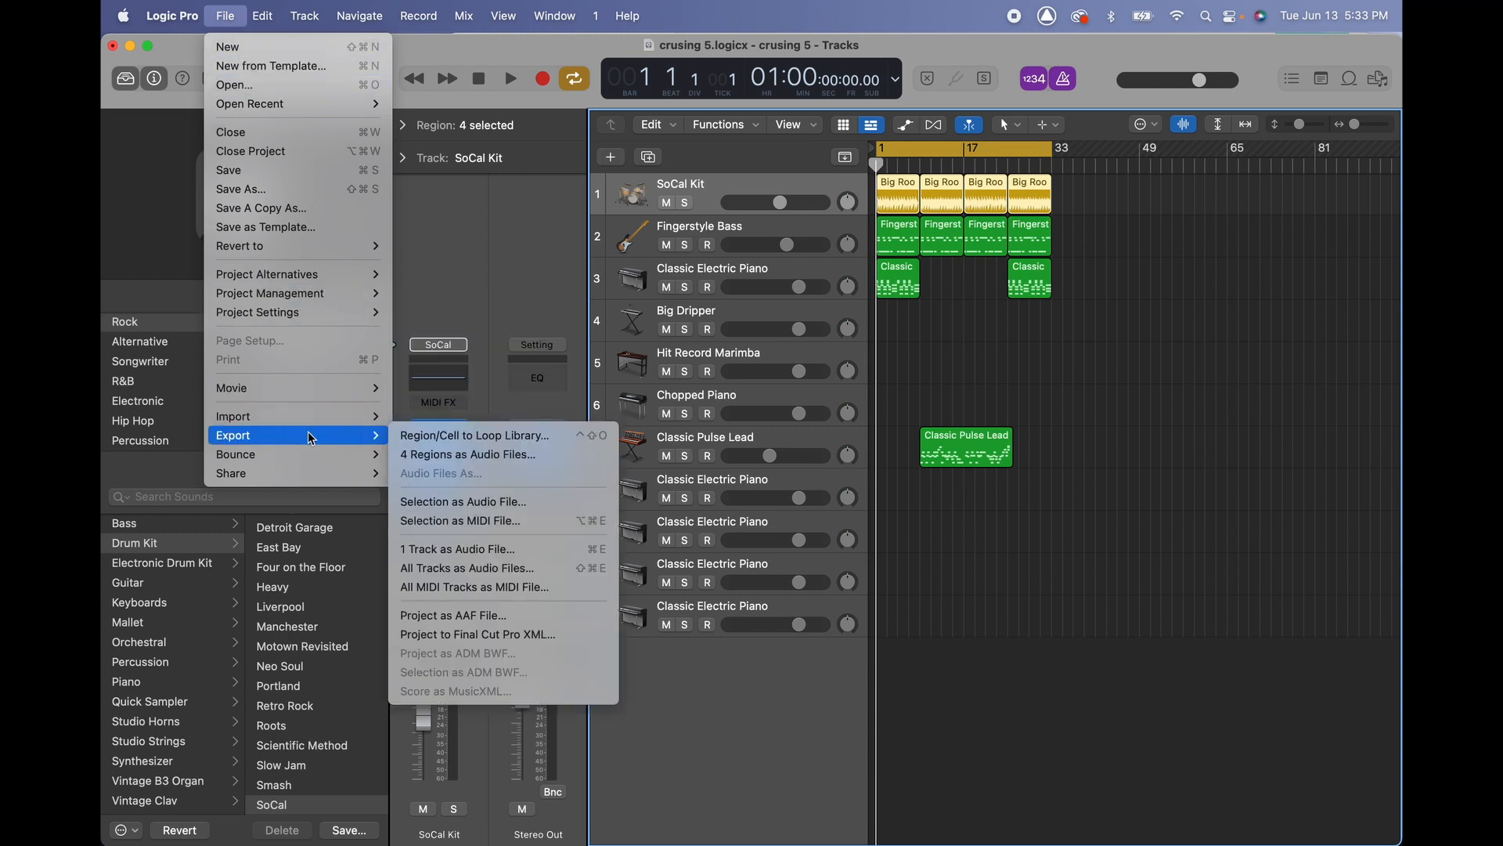
{"action": "mouse_move", "coordinate": [473, 435]}
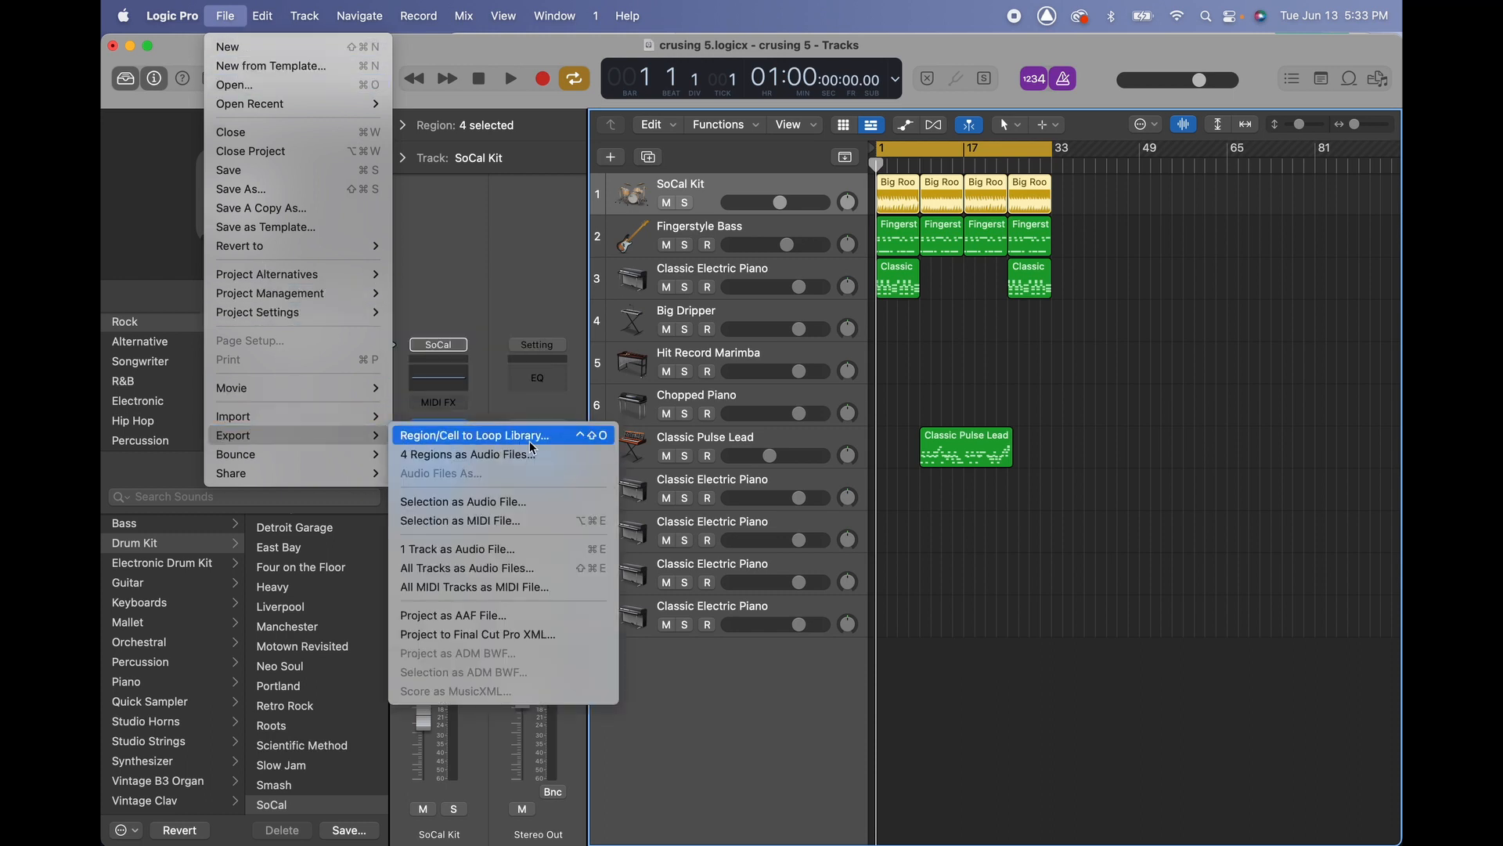
{"action": "mouse_move", "coordinate": [468, 454]}
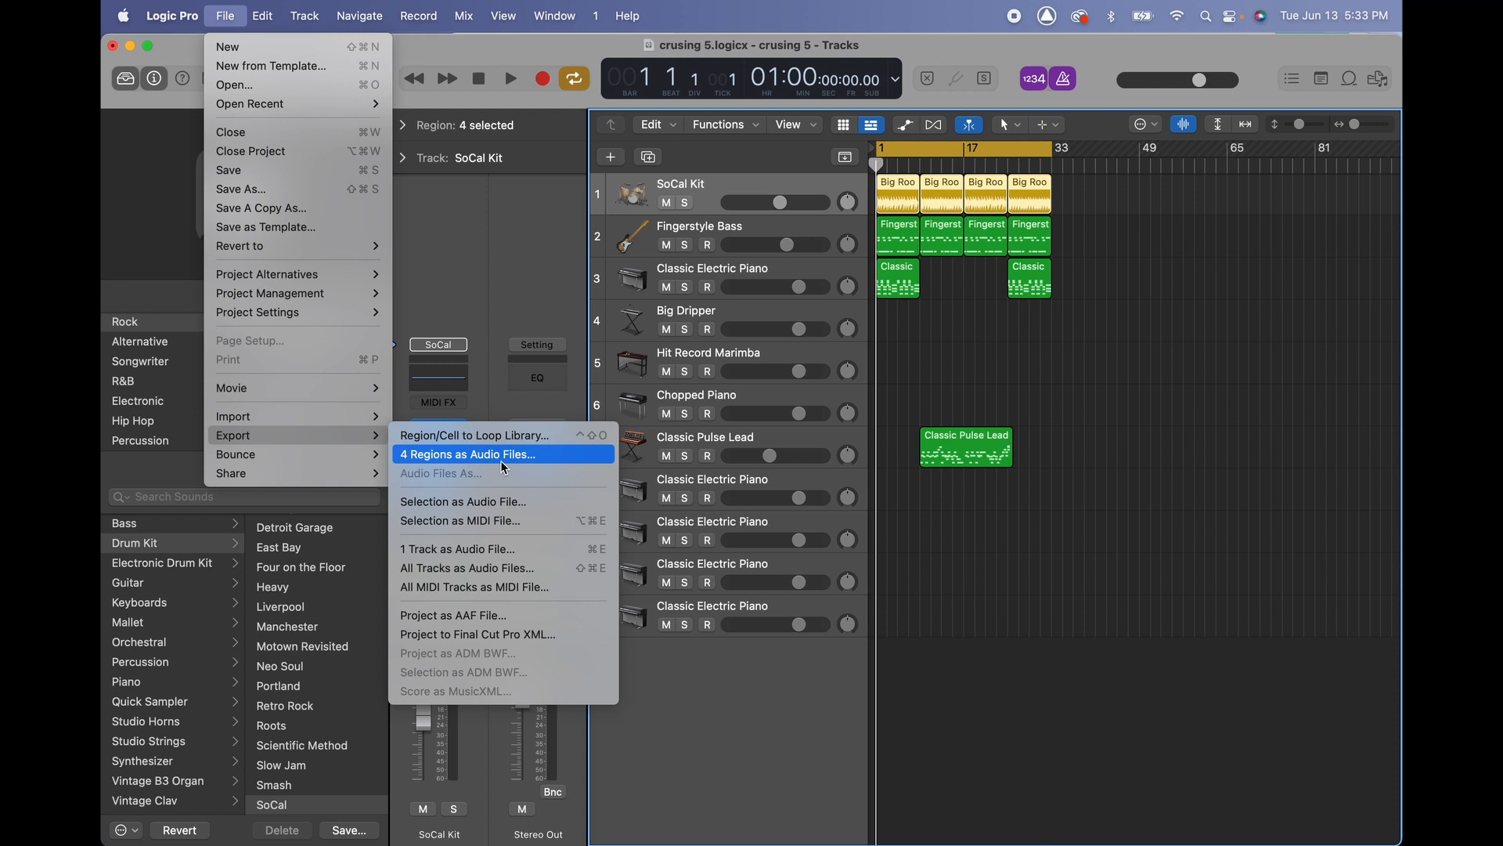
{"action": "mouse_move", "coordinate": [500, 548]}
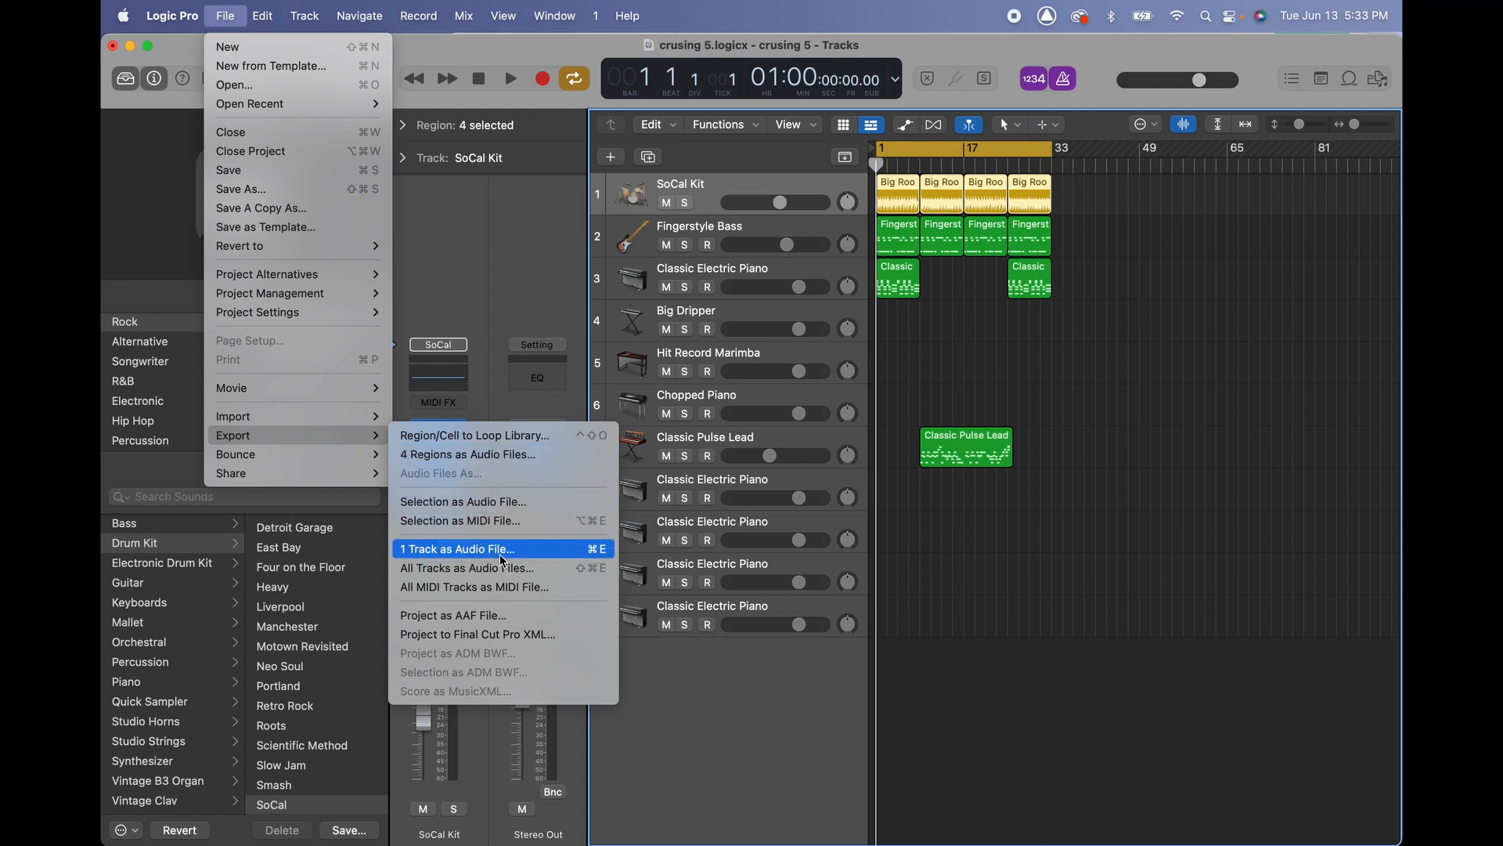
{"action": "mouse_move", "coordinate": [503, 614]}
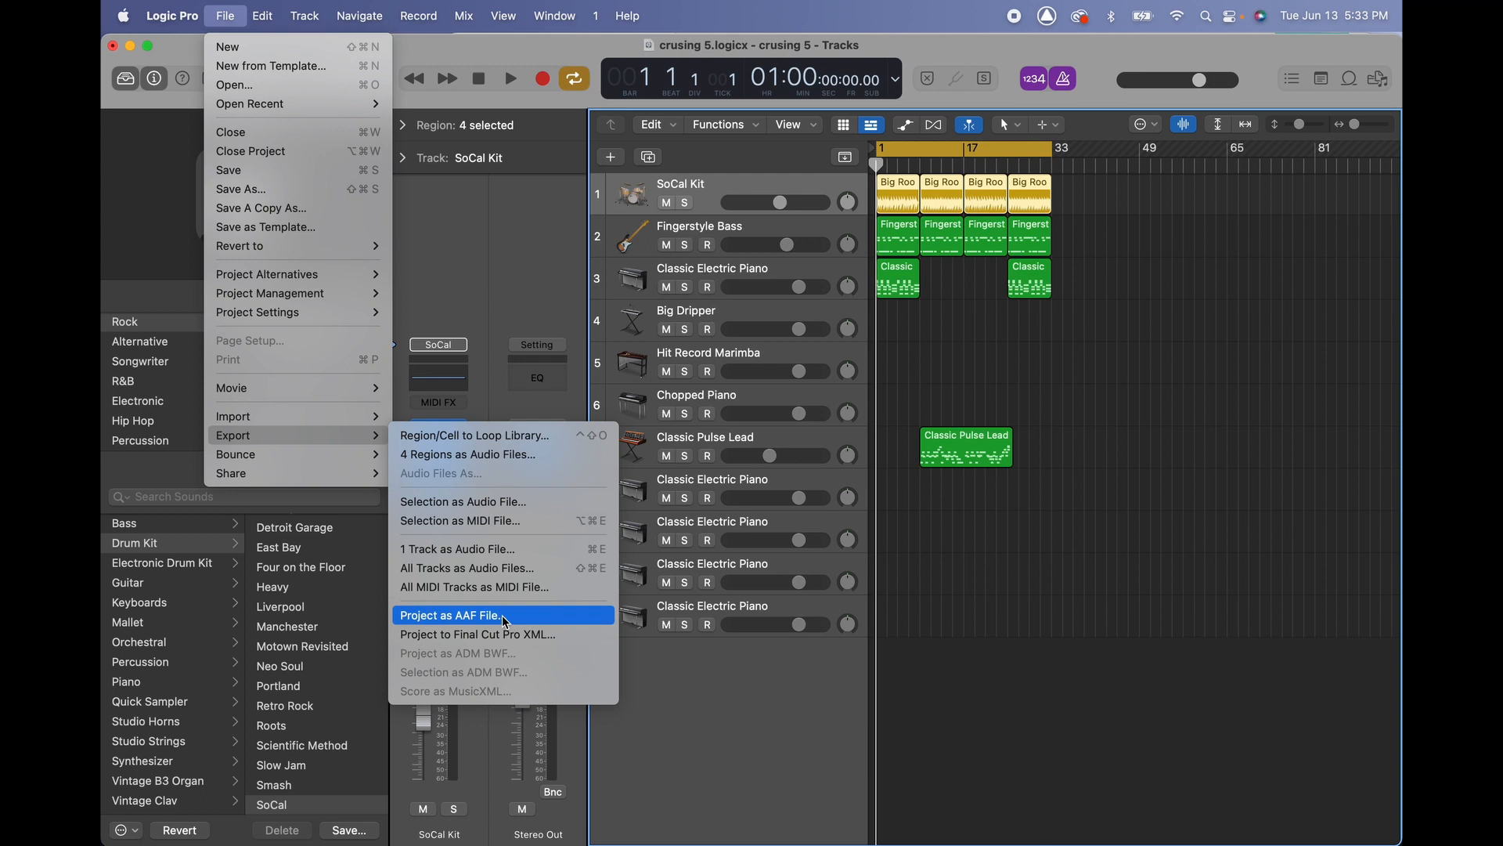
{"action": "mouse_move", "coordinate": [518, 635]}
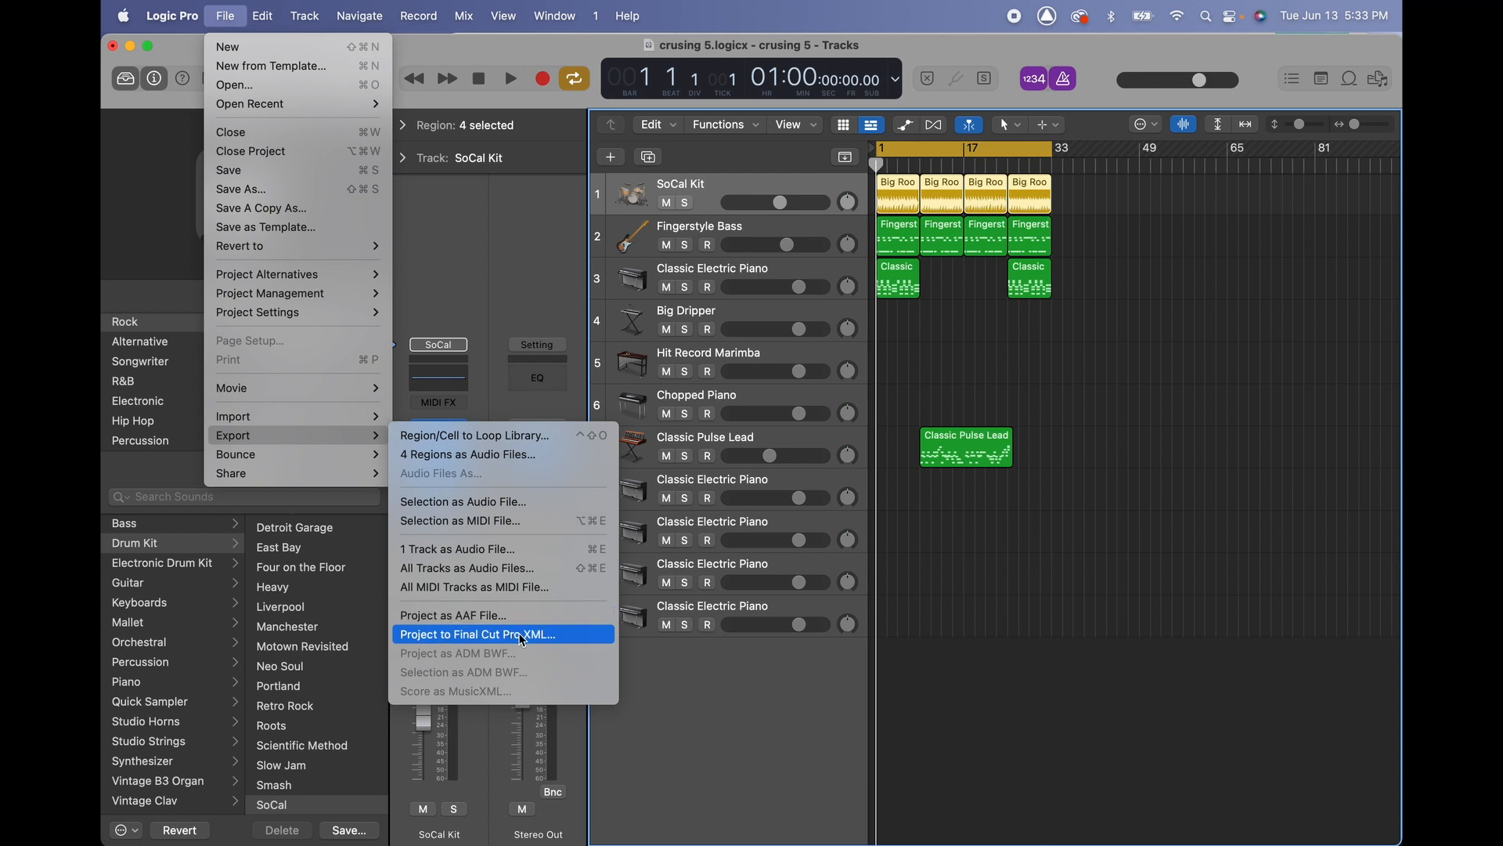
{"action": "mouse_move", "coordinate": [362, 494]}
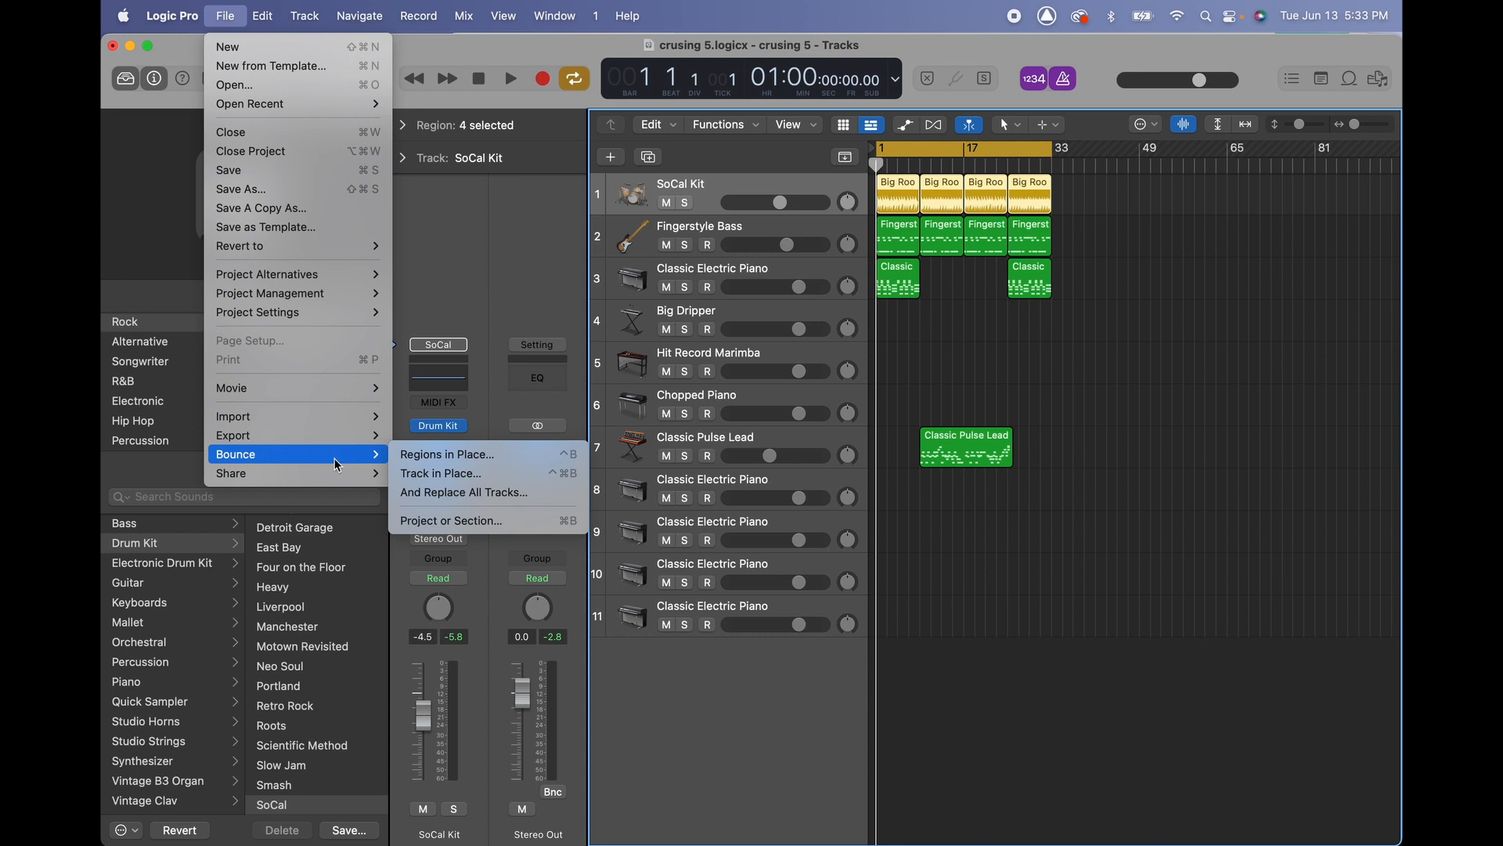
{"action": "mouse_move", "coordinate": [446, 454]}
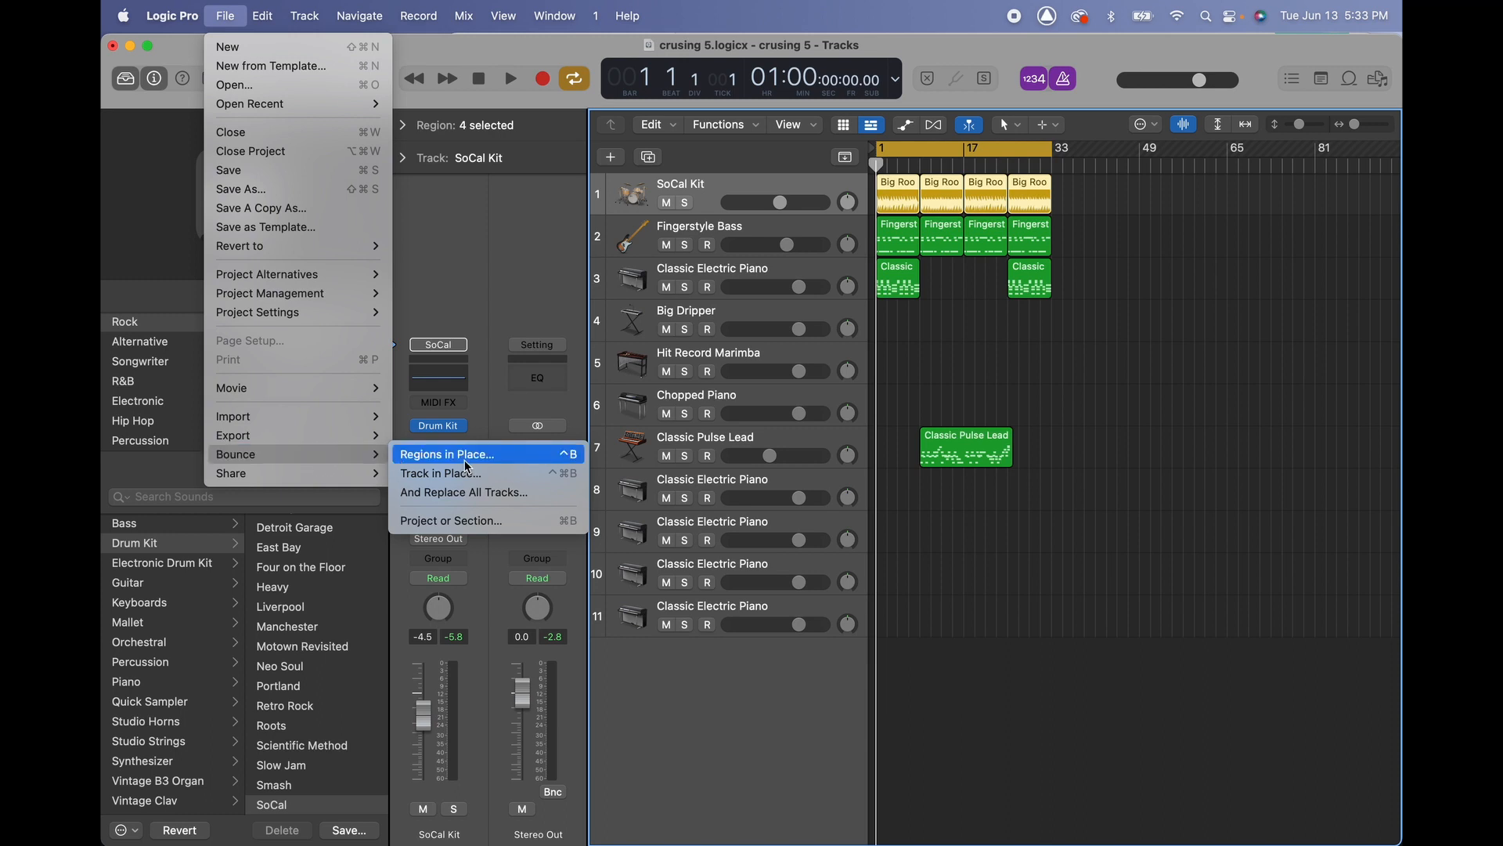
{"action": "mouse_move", "coordinate": [520, 467]}
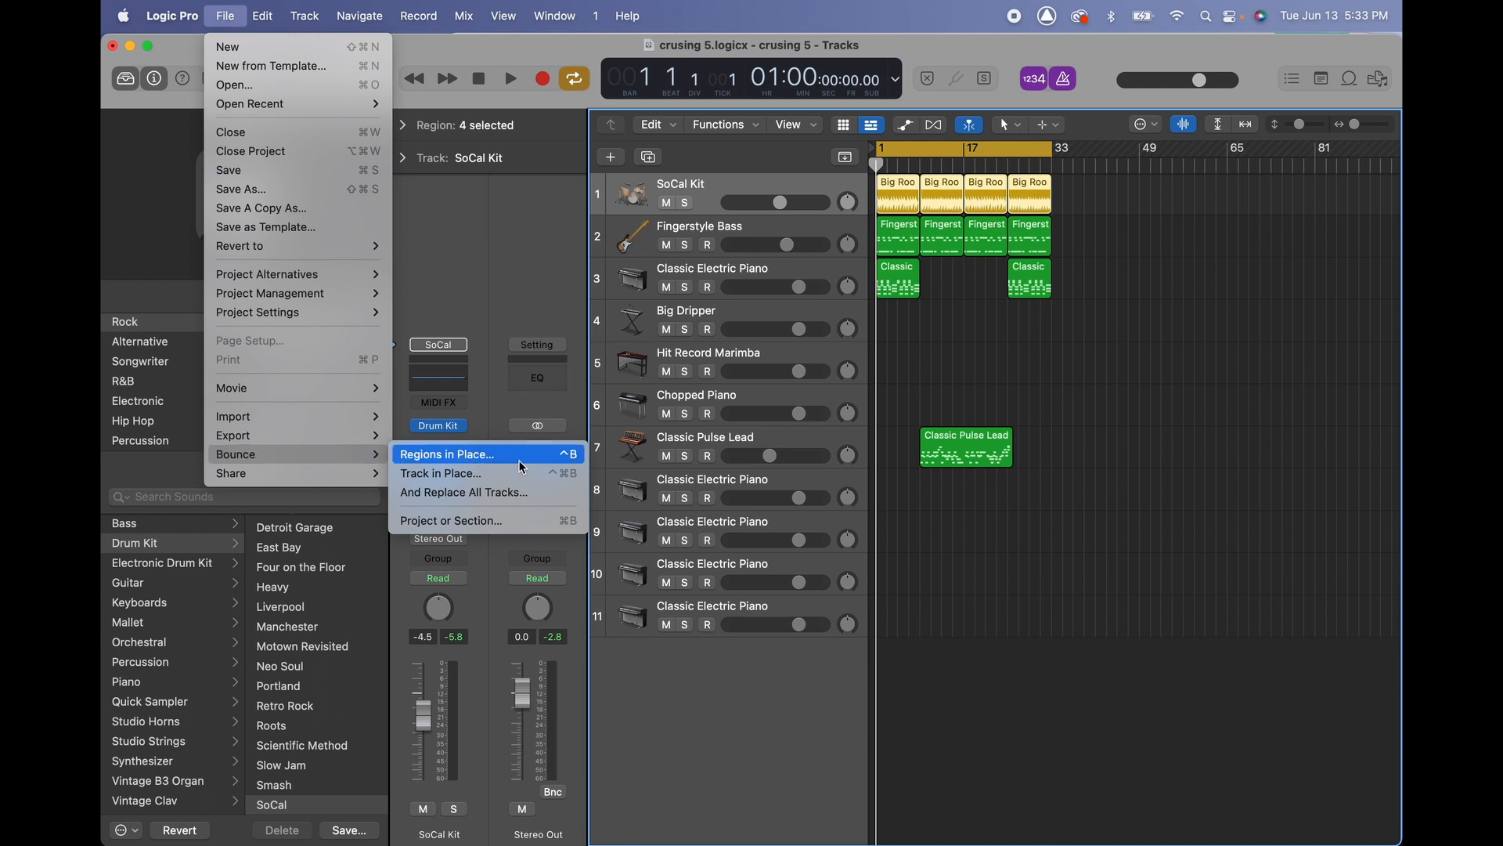
{"action": "mouse_move", "coordinate": [521, 498]}
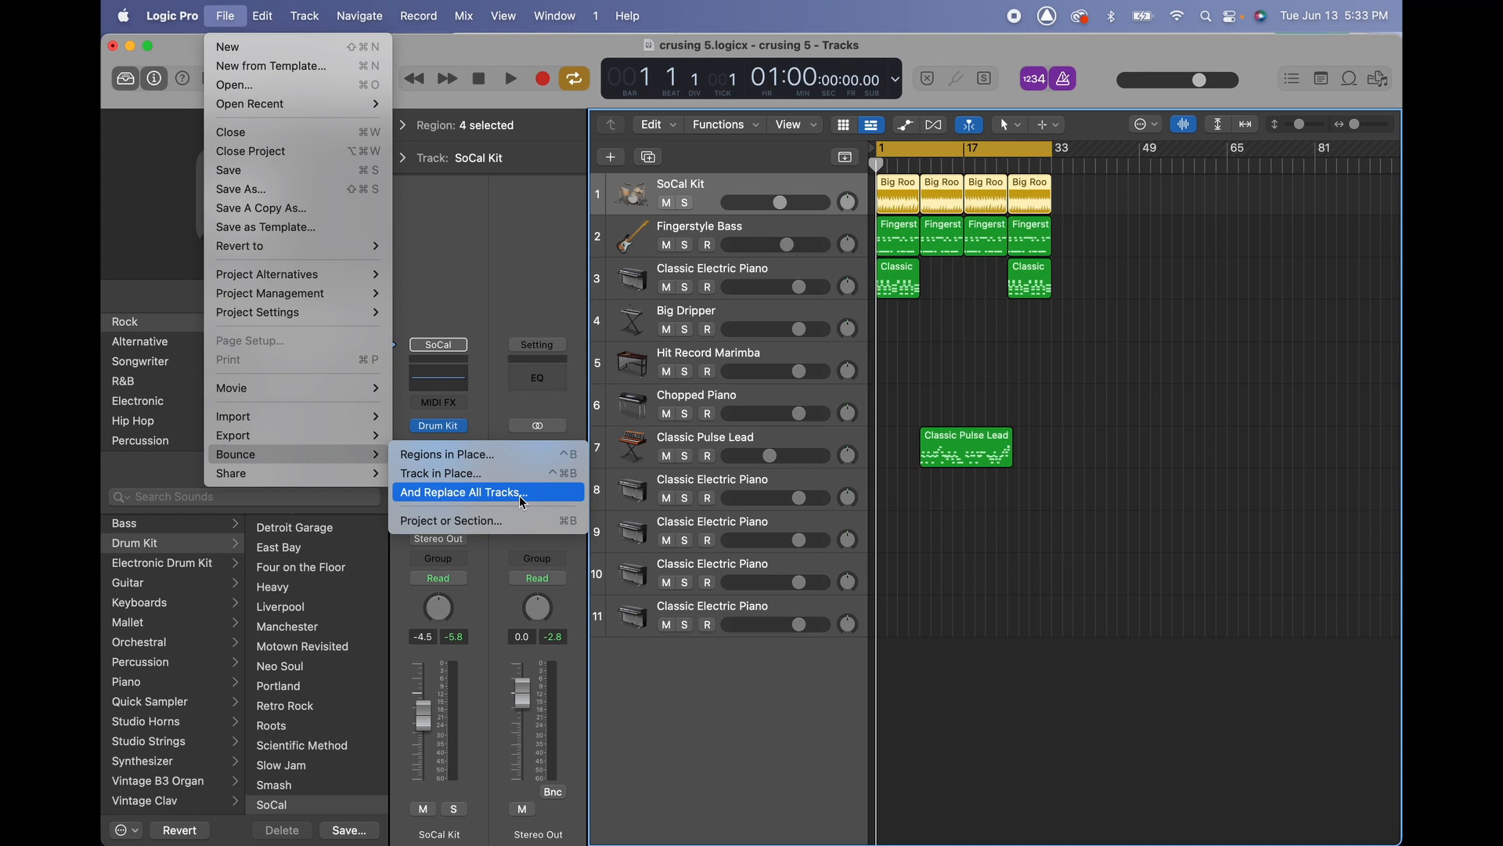
{"action": "mouse_move", "coordinate": [523, 520]}
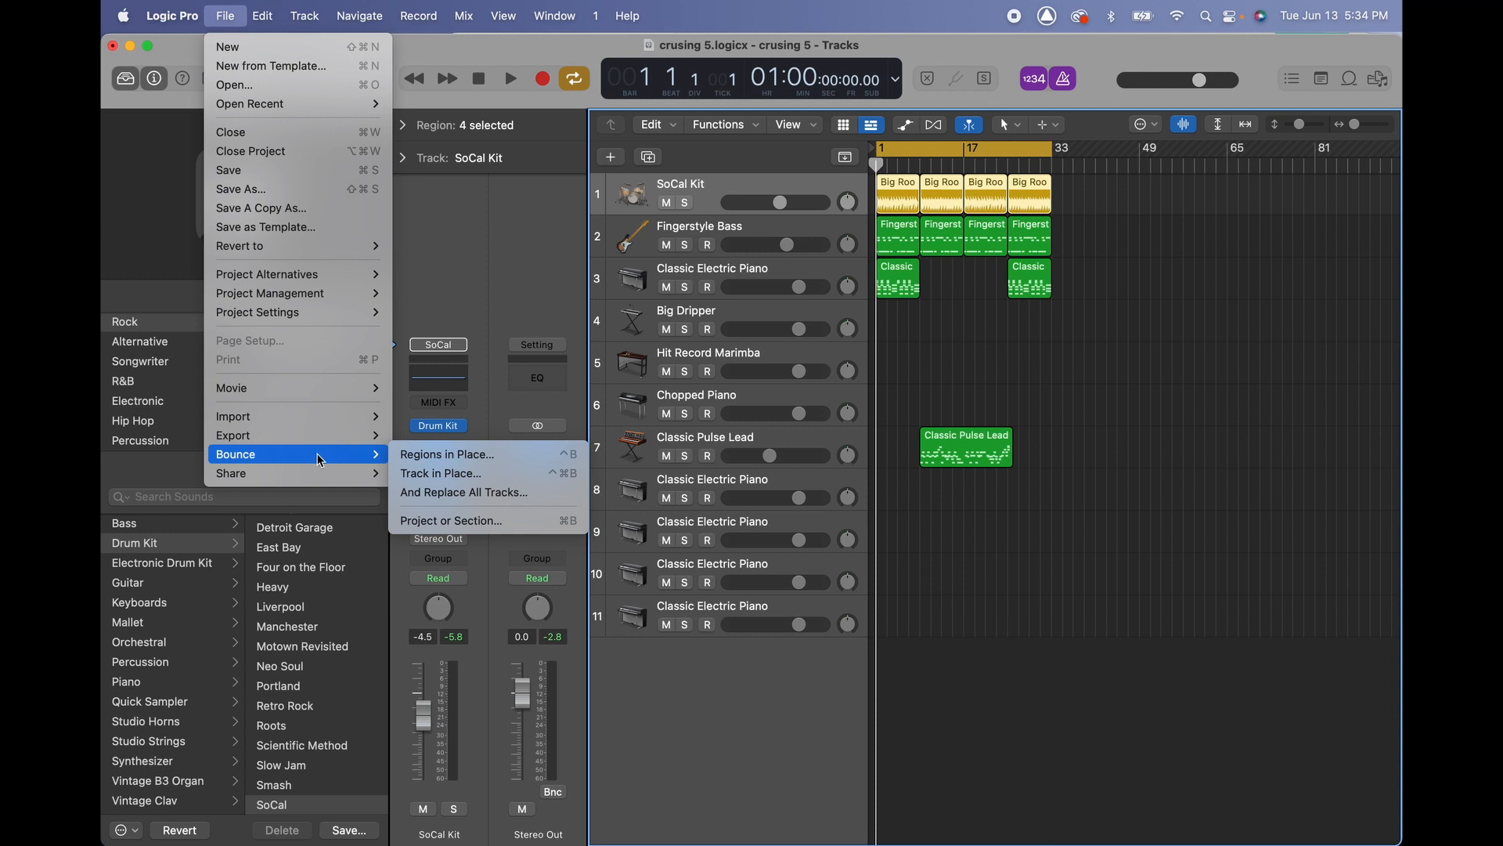
{"action": "mouse_move", "coordinate": [303, 460]}
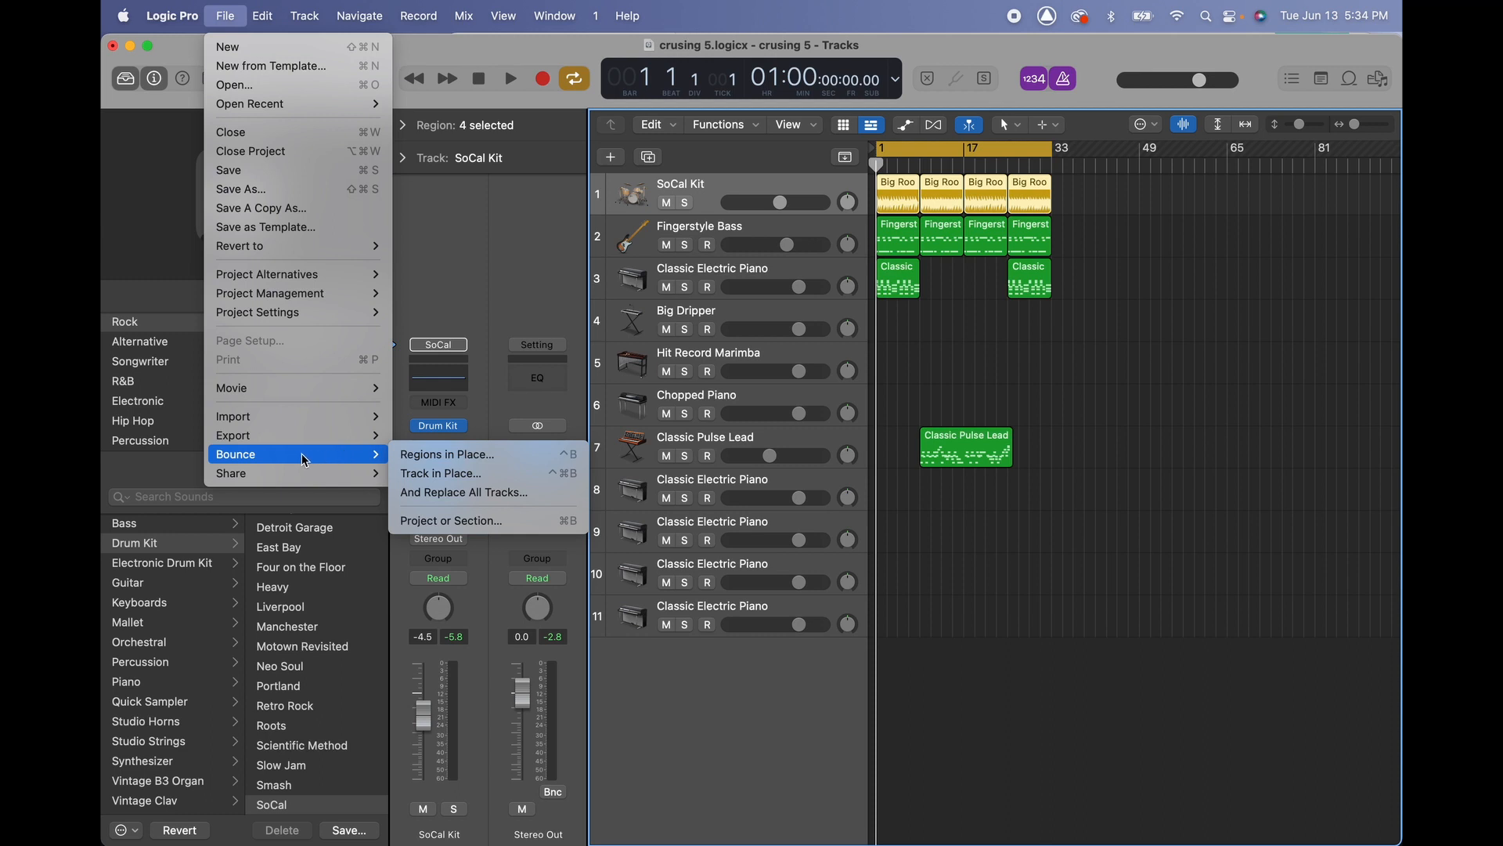
{"action": "mouse_move", "coordinate": [451, 520]}
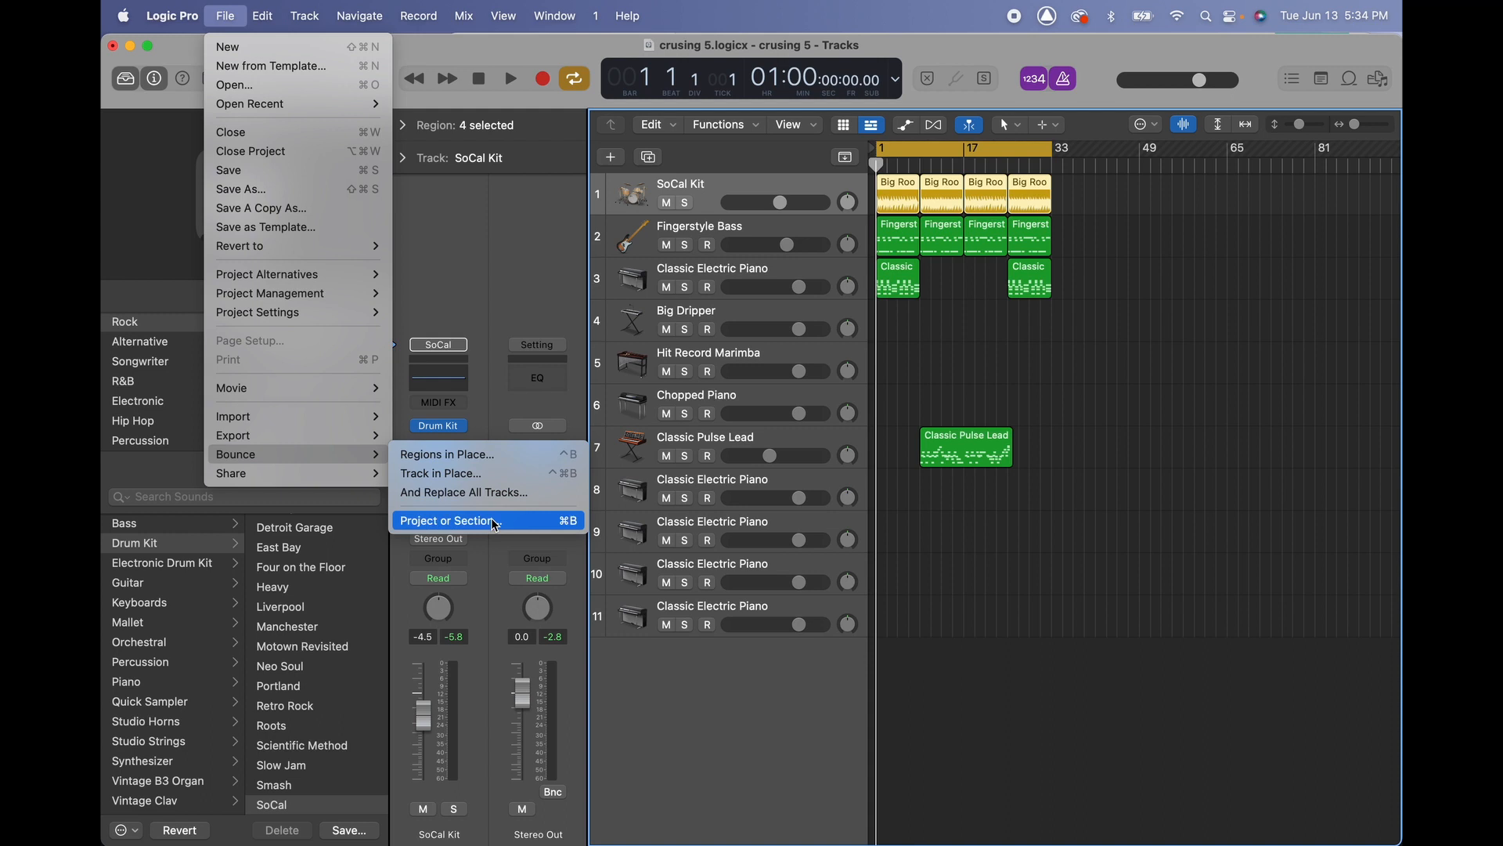
{"action": "mouse_move", "coordinate": [487, 527]}
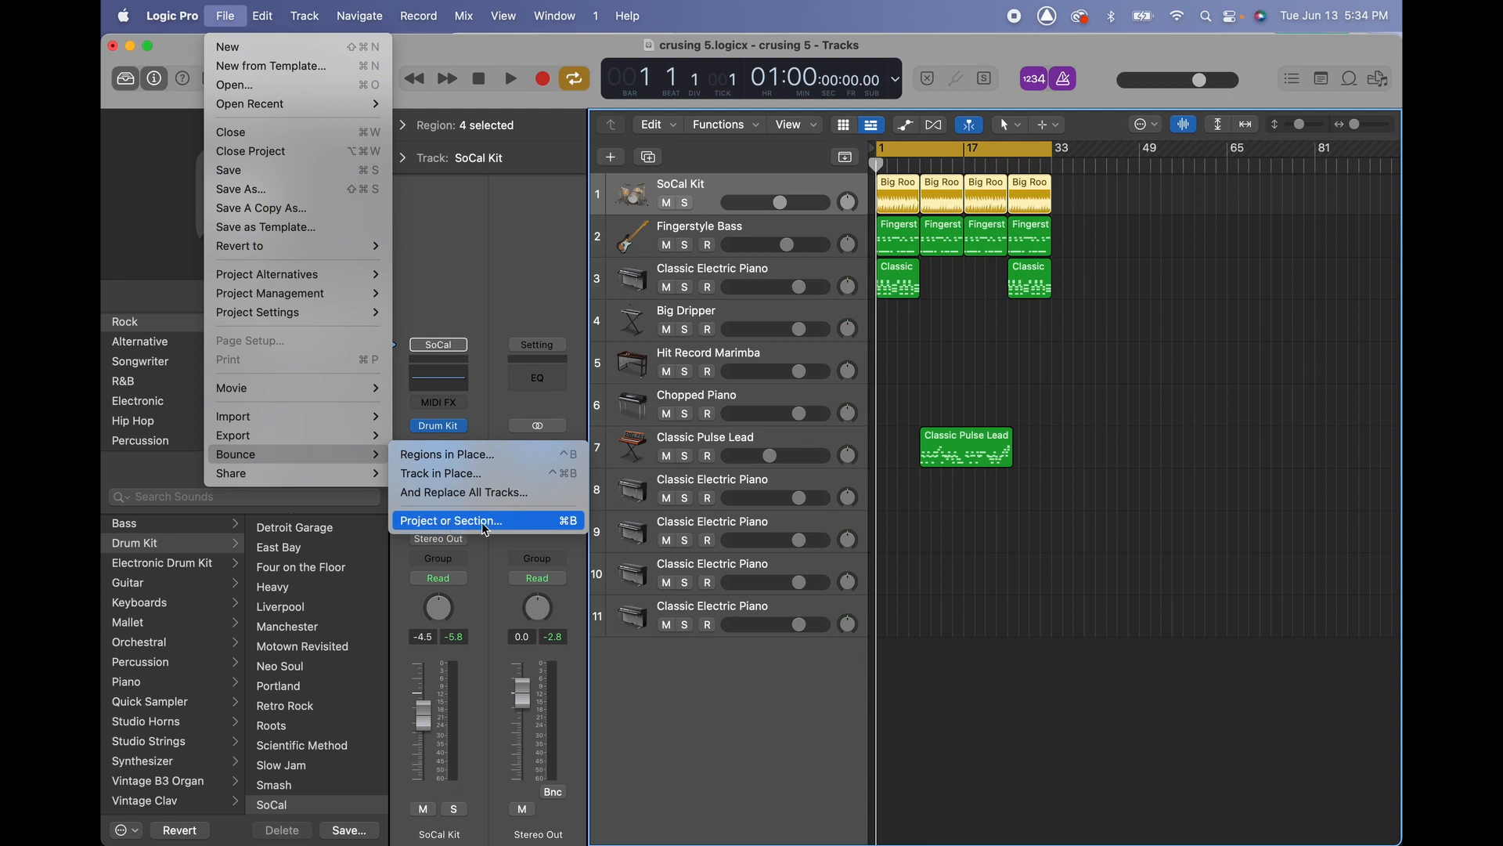
{"action": "mouse_move", "coordinate": [498, 528]}
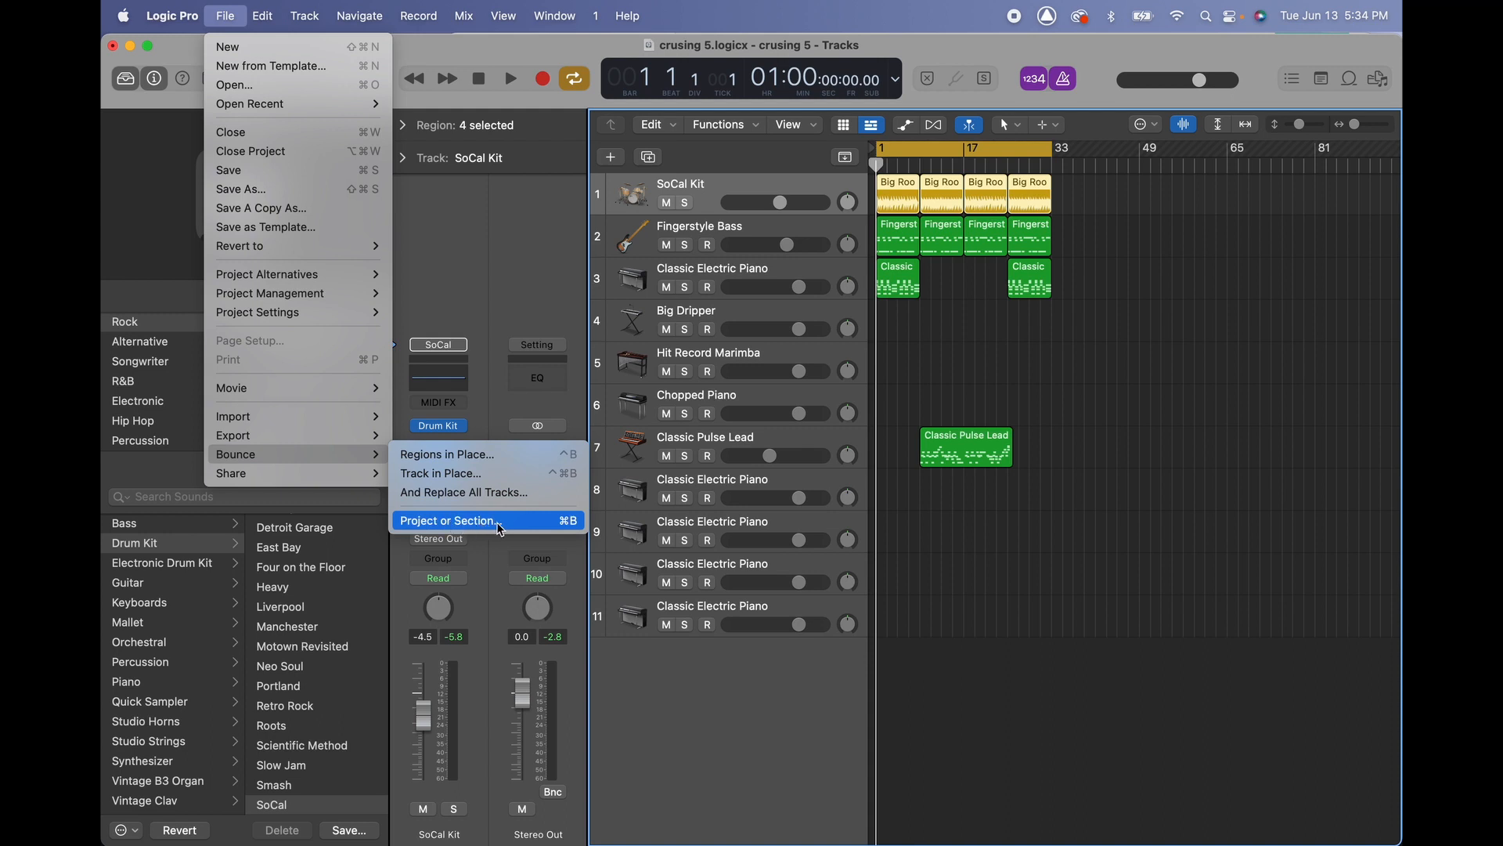
{"action": "mouse_move", "coordinate": [531, 526]}
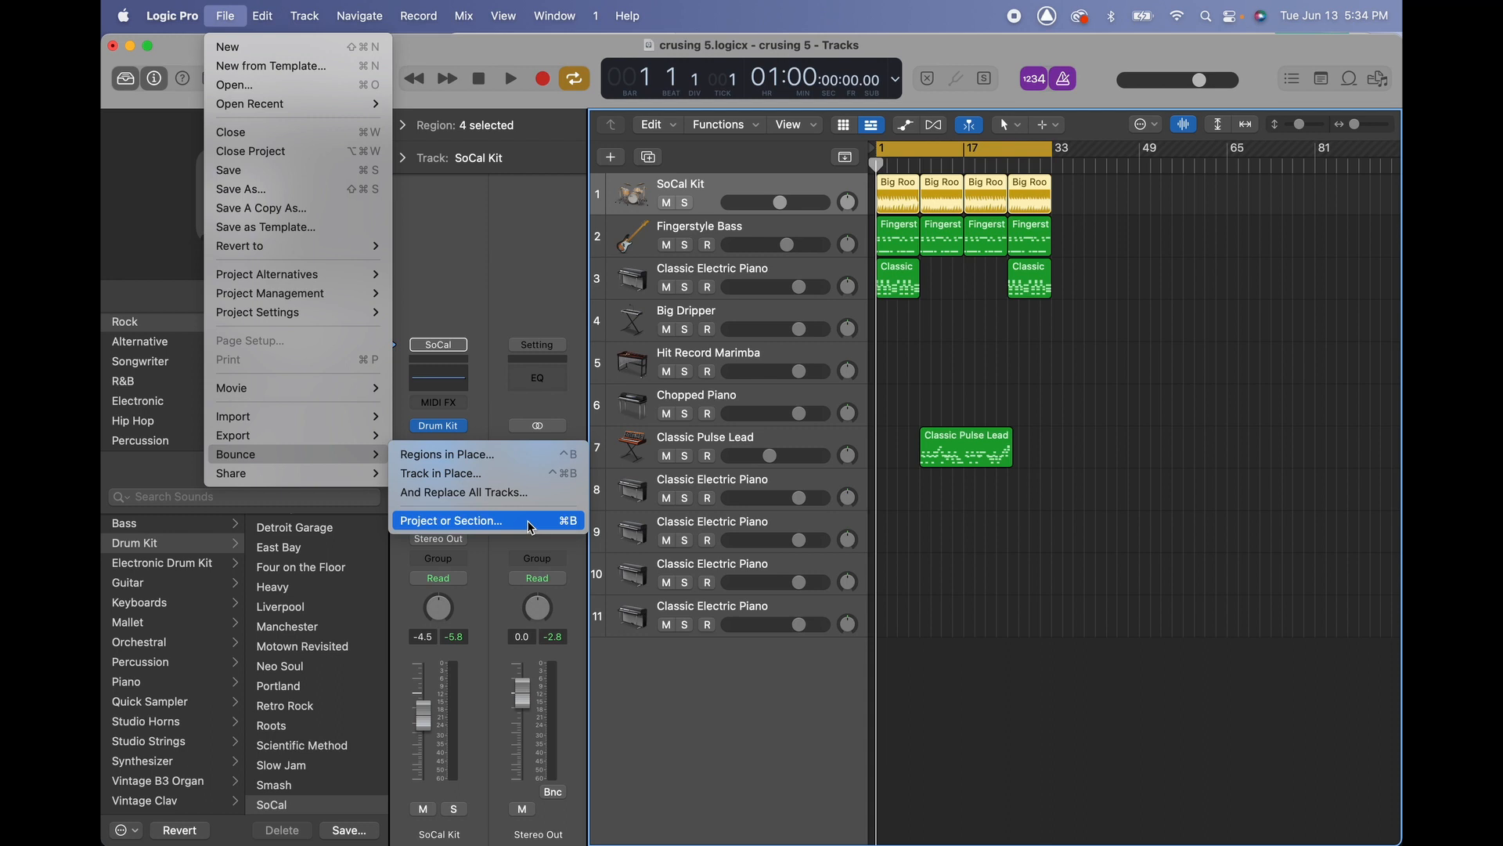
Bring up the Bounce Project or Section dialog for 'crusing 5'
{"action": "left_click", "coordinate": [451, 519]}
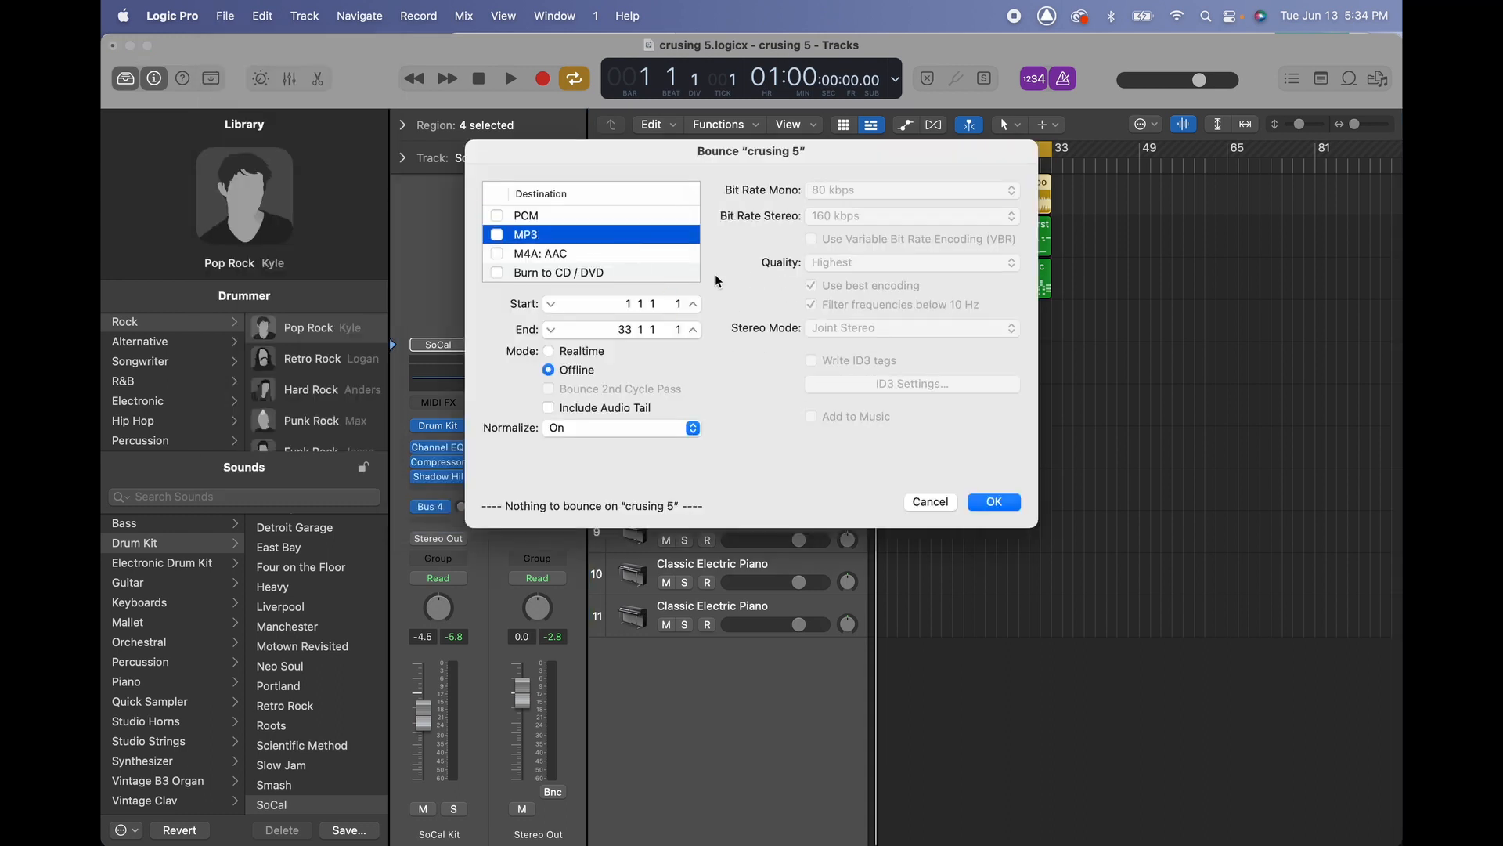
{"action": "mouse_move", "coordinate": [558, 236]}
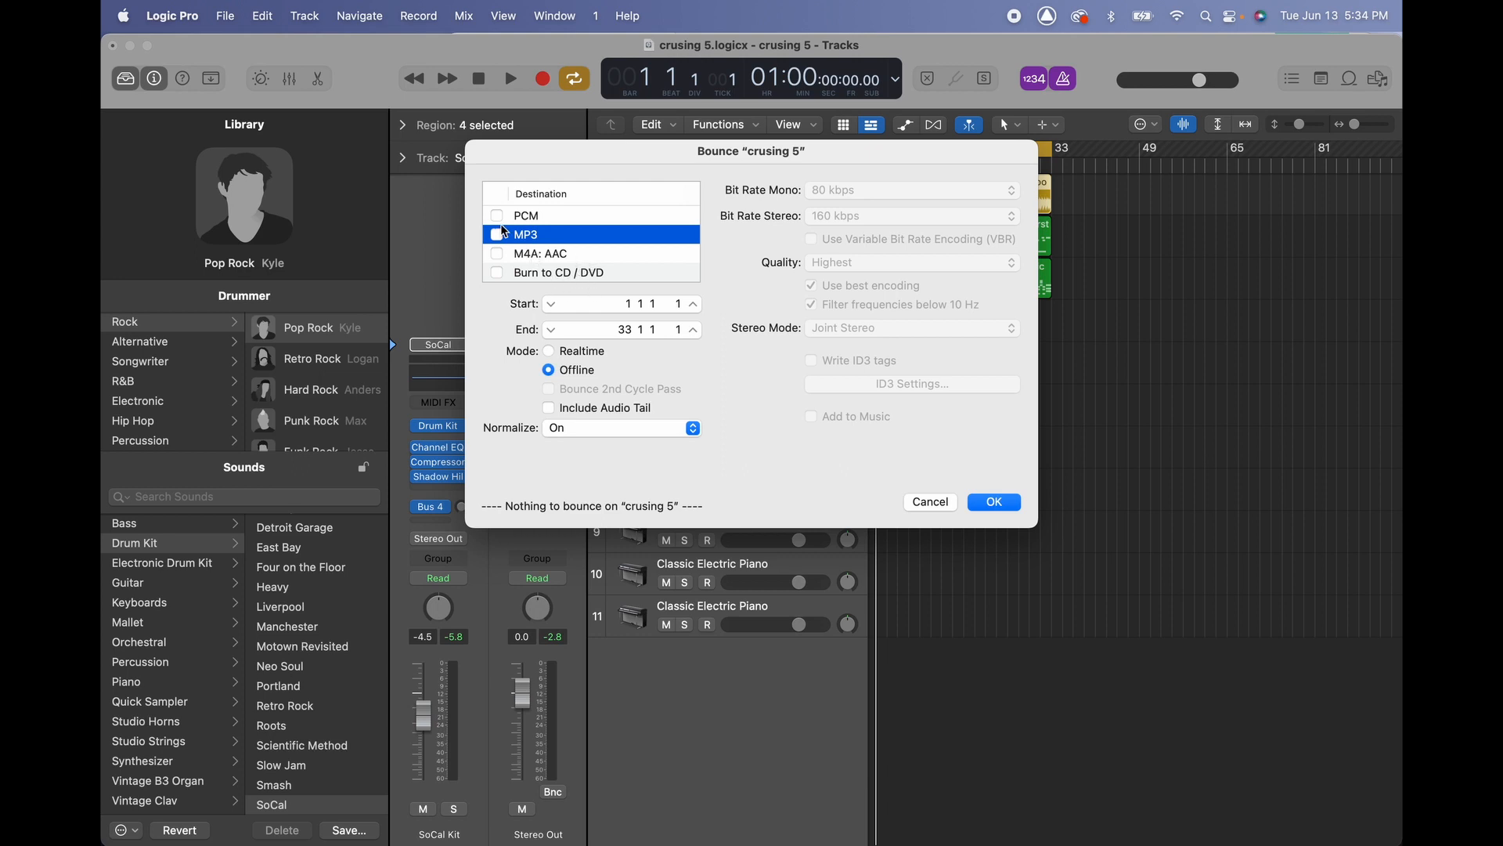
Include a PCM bounce as a Wave file, 16-bit, 44100 Hz, interleaved, no dithering
{"action": "left_click", "coordinate": [497, 215]}
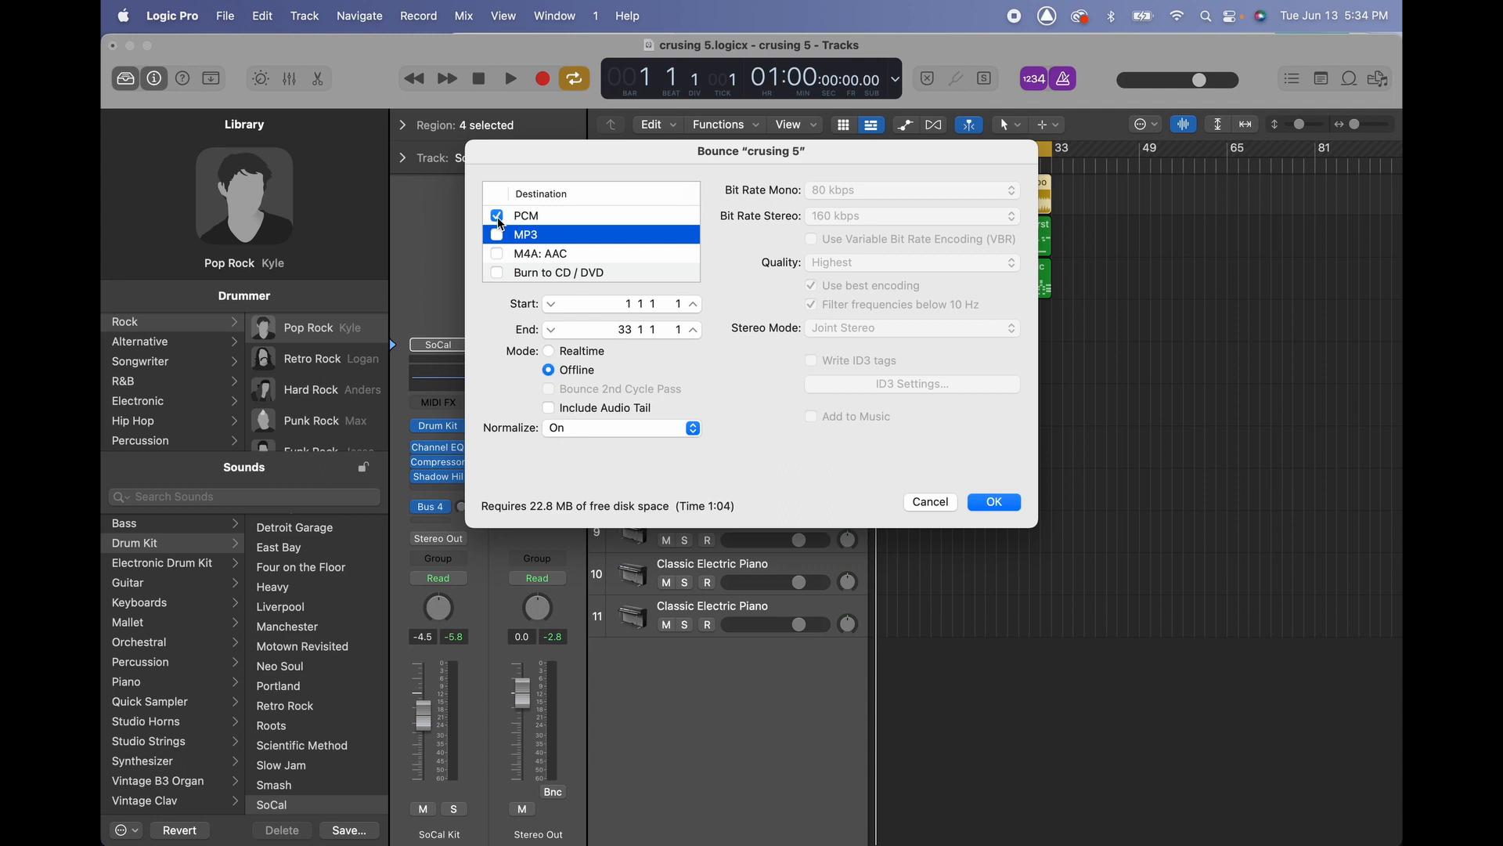
{"action": "left_click", "coordinate": [497, 214]}
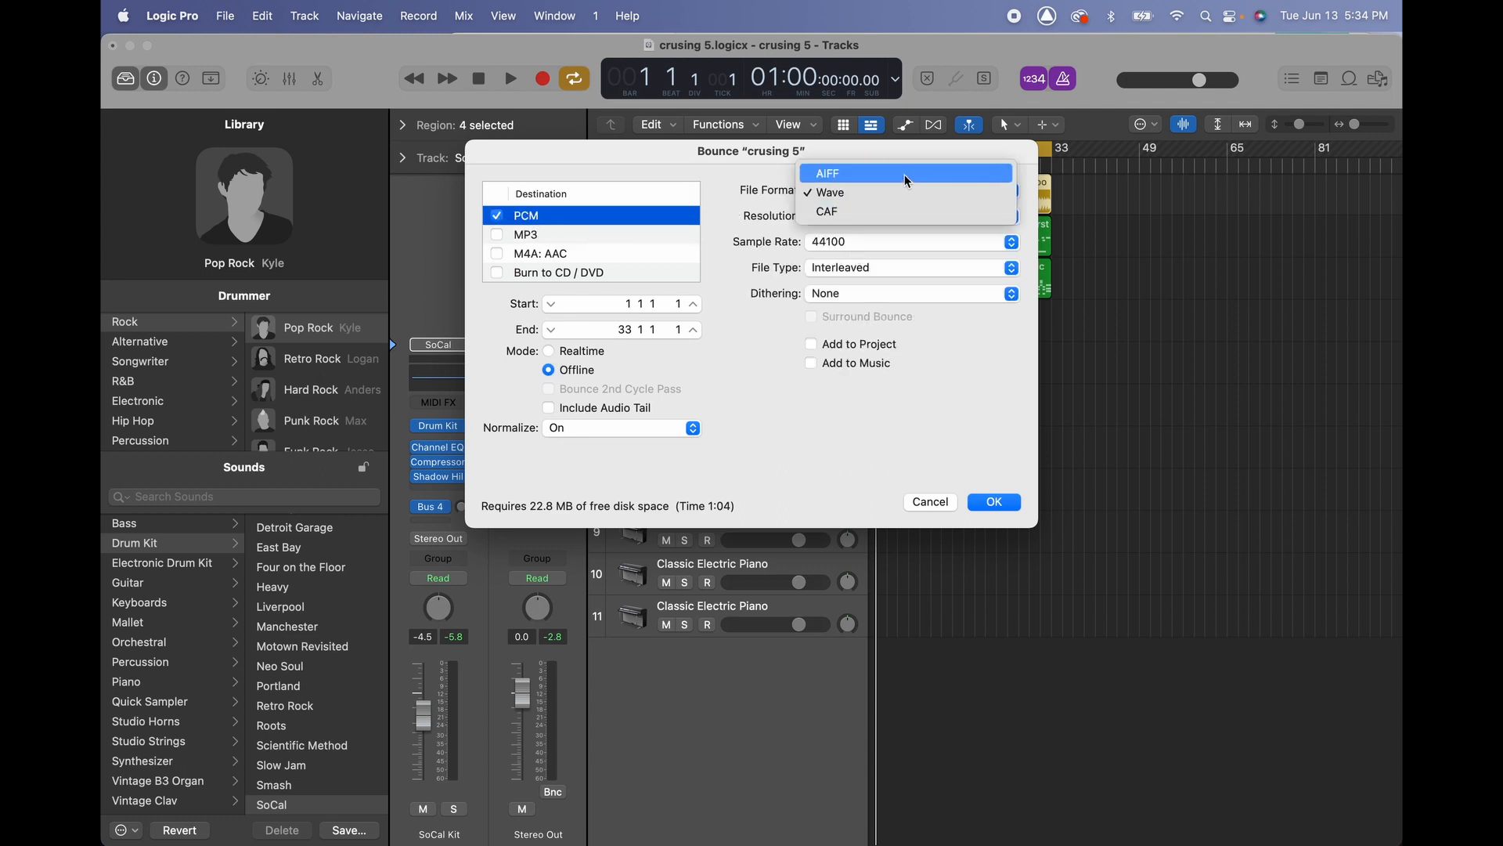
{"action": "mouse_move", "coordinate": [889, 212]}
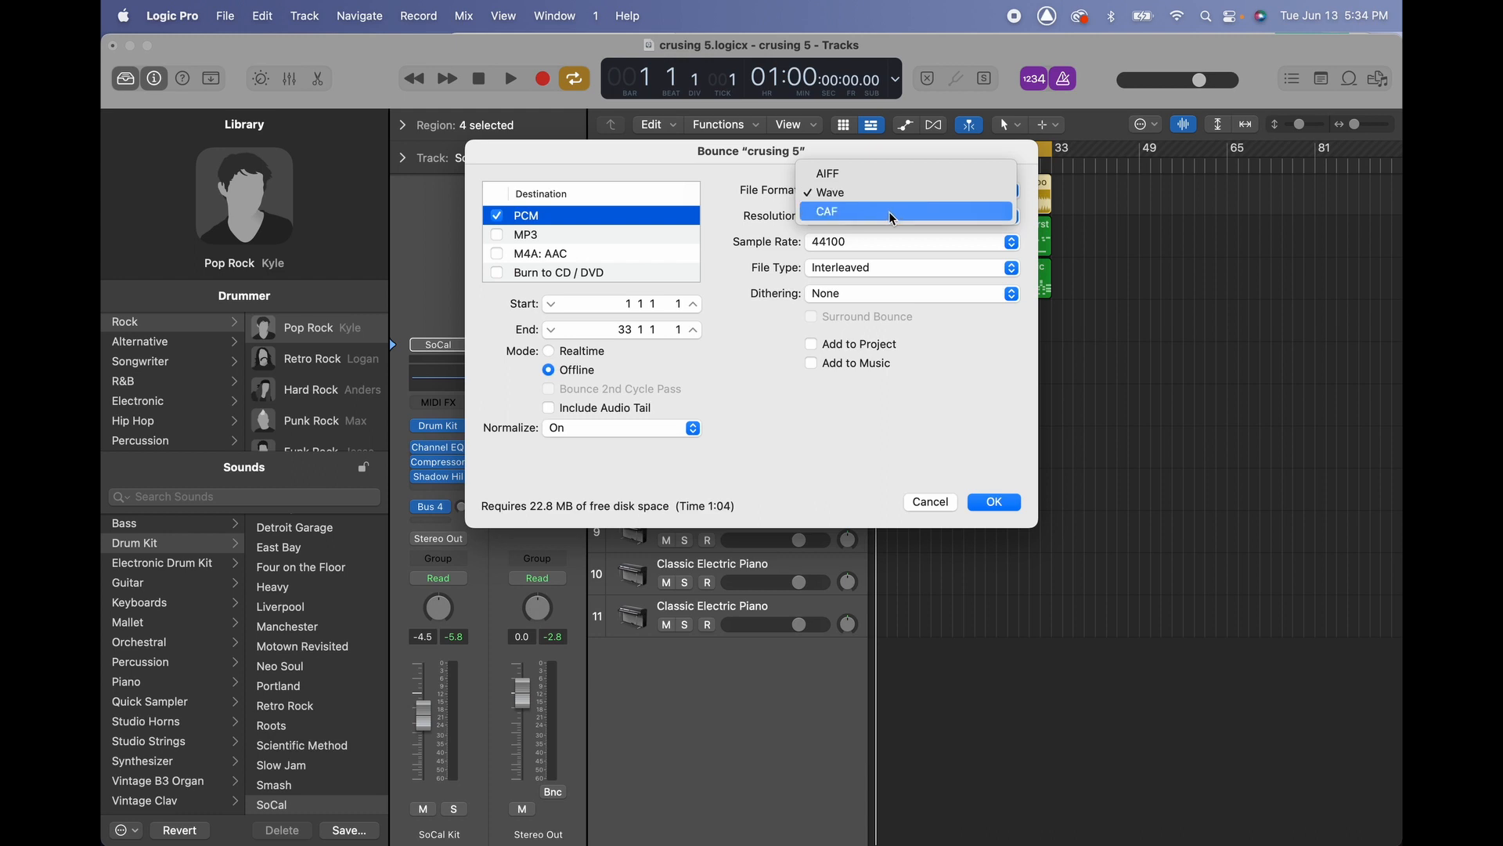
{"action": "left_click", "coordinate": [826, 191]}
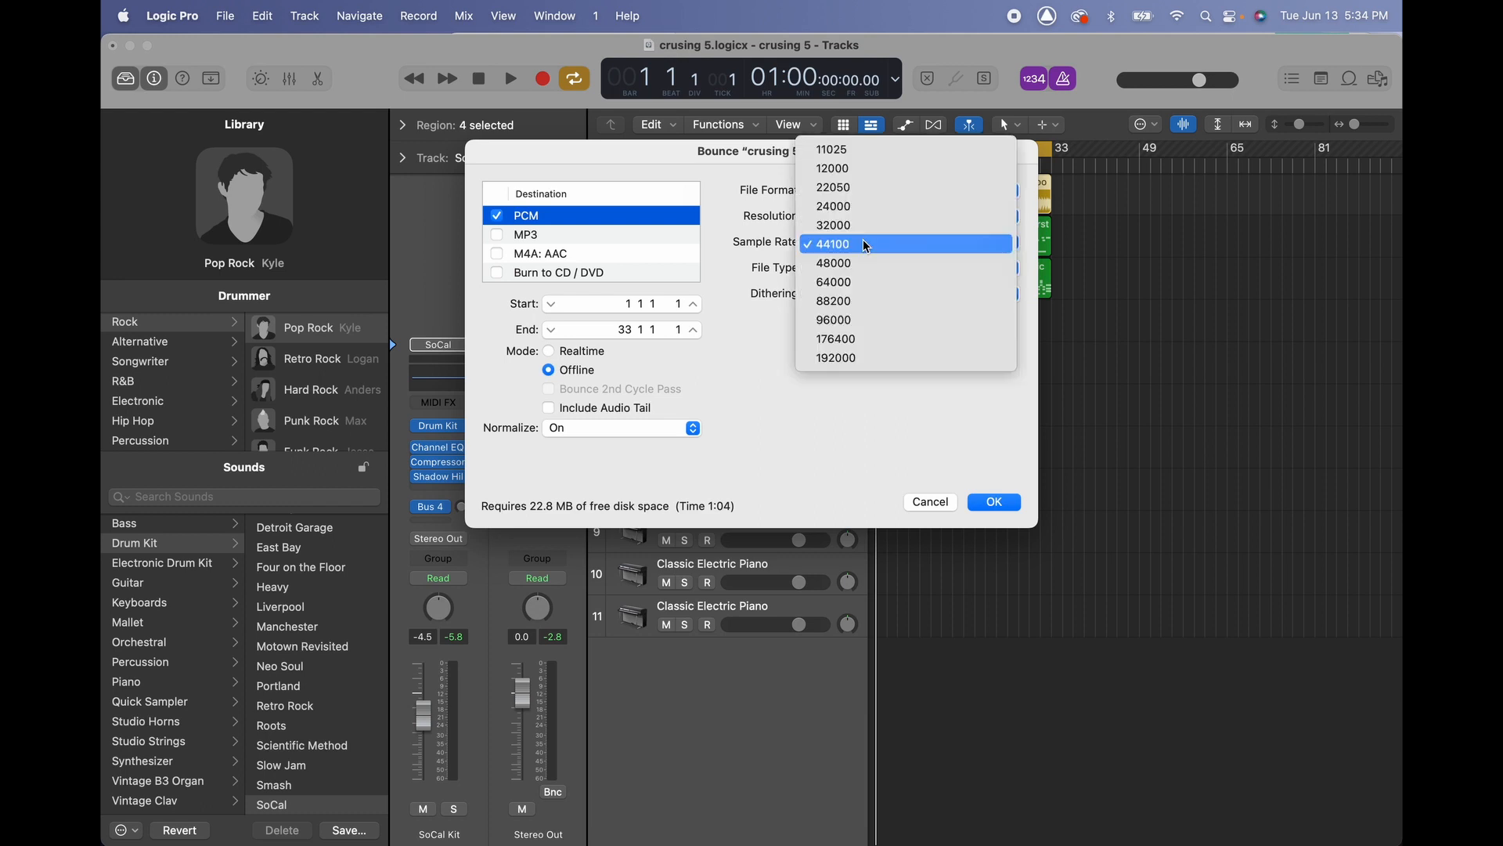
{"action": "mouse_move", "coordinate": [825, 284]}
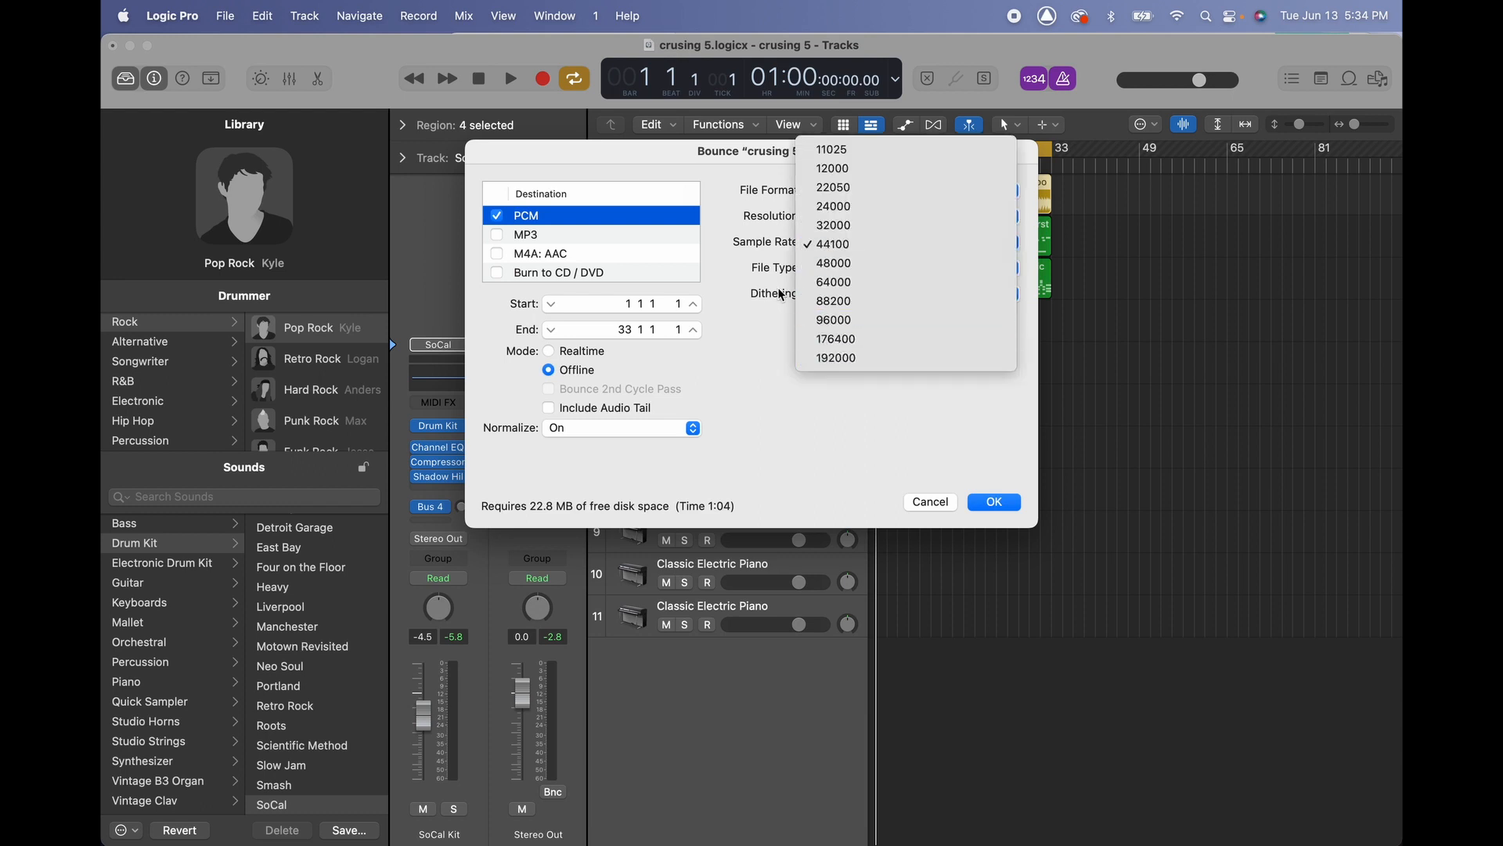
{"action": "left_click", "coordinate": [832, 244]}
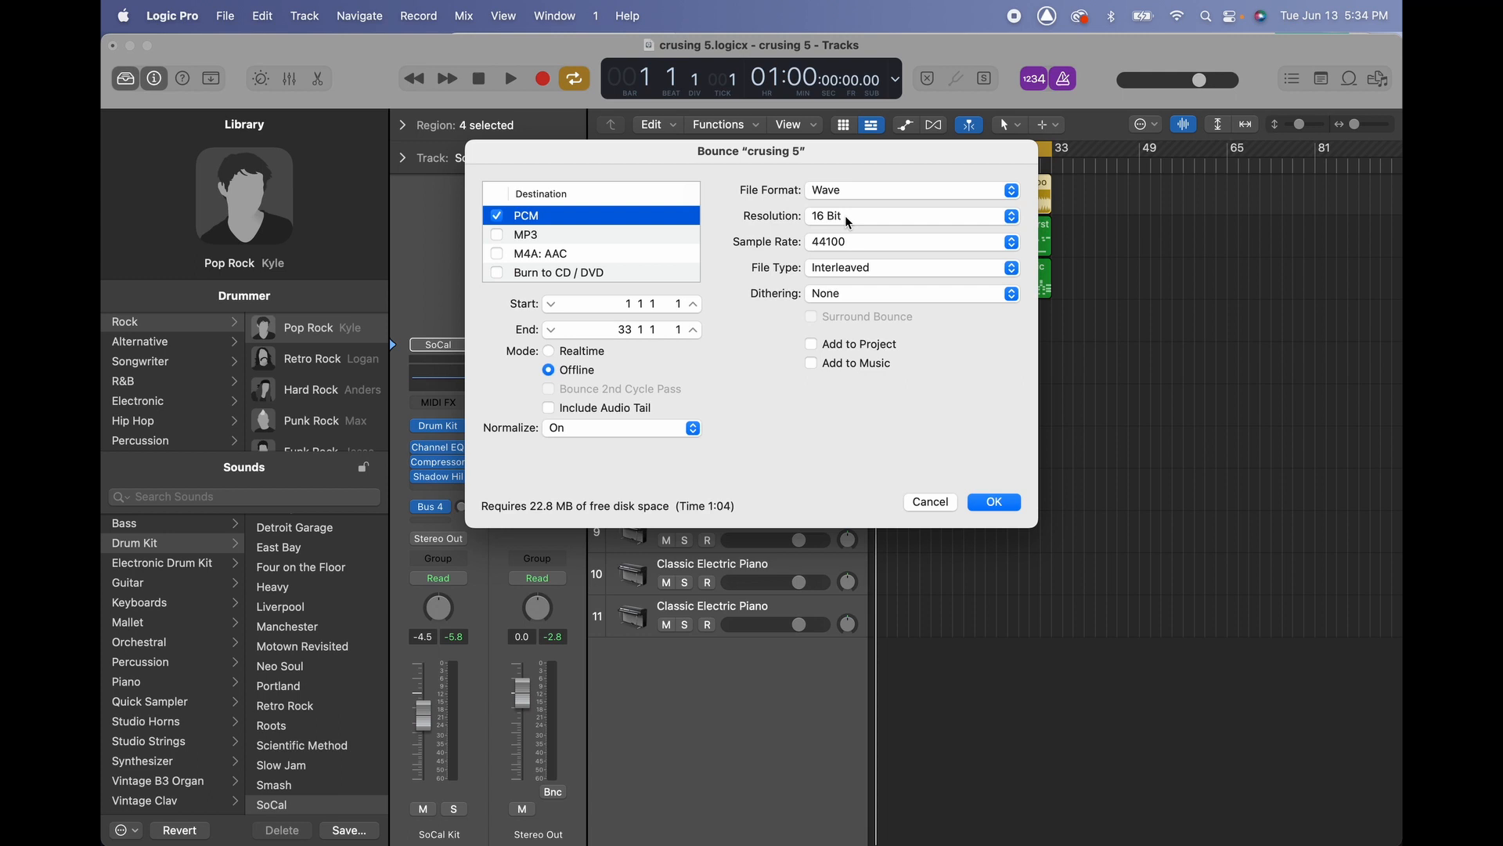
{"action": "mouse_move", "coordinate": [853, 245]}
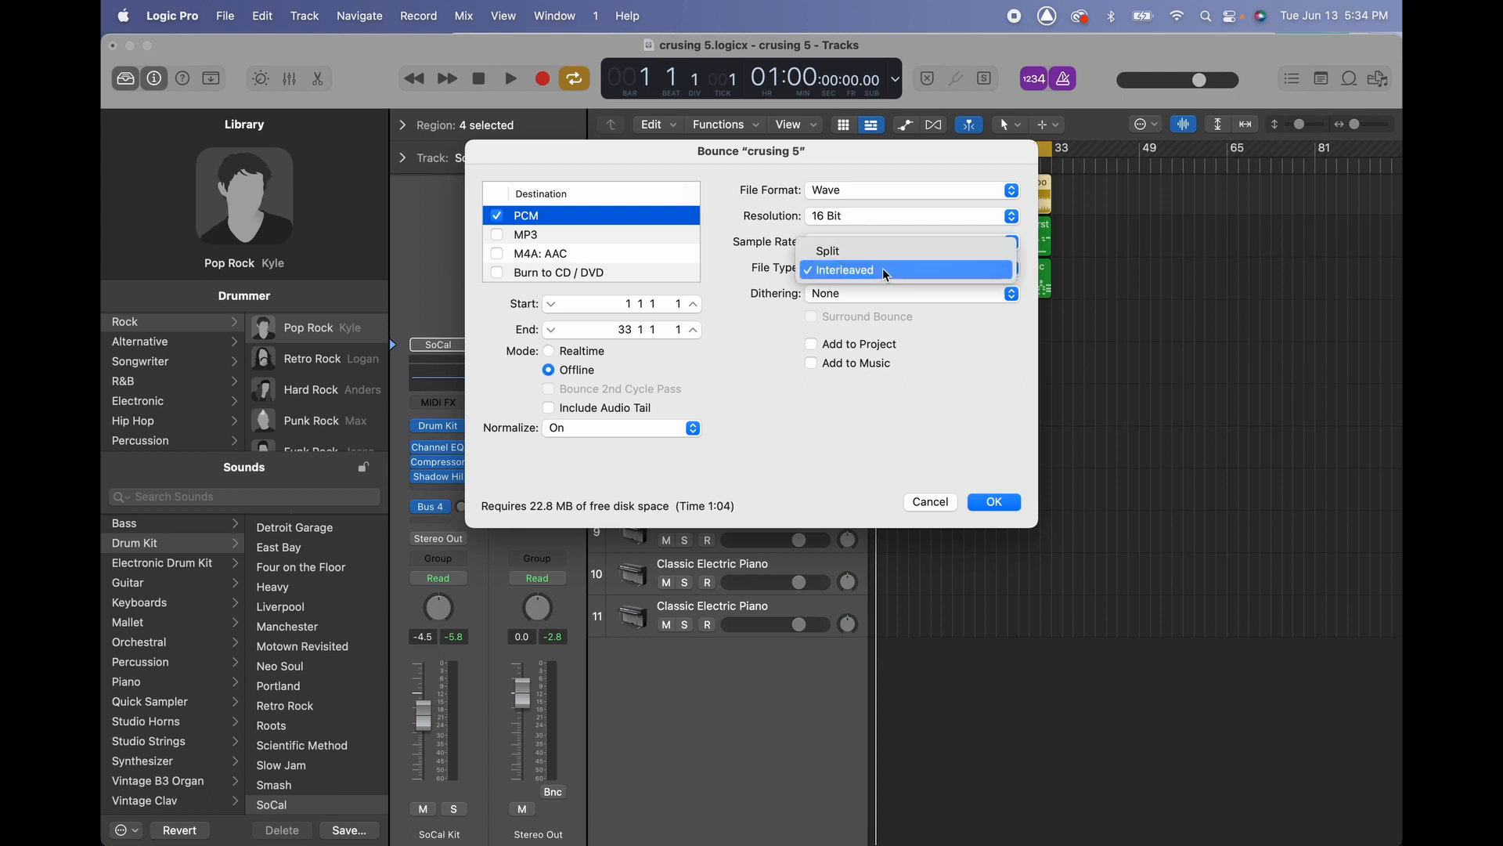
{"action": "mouse_move", "coordinate": [875, 250]}
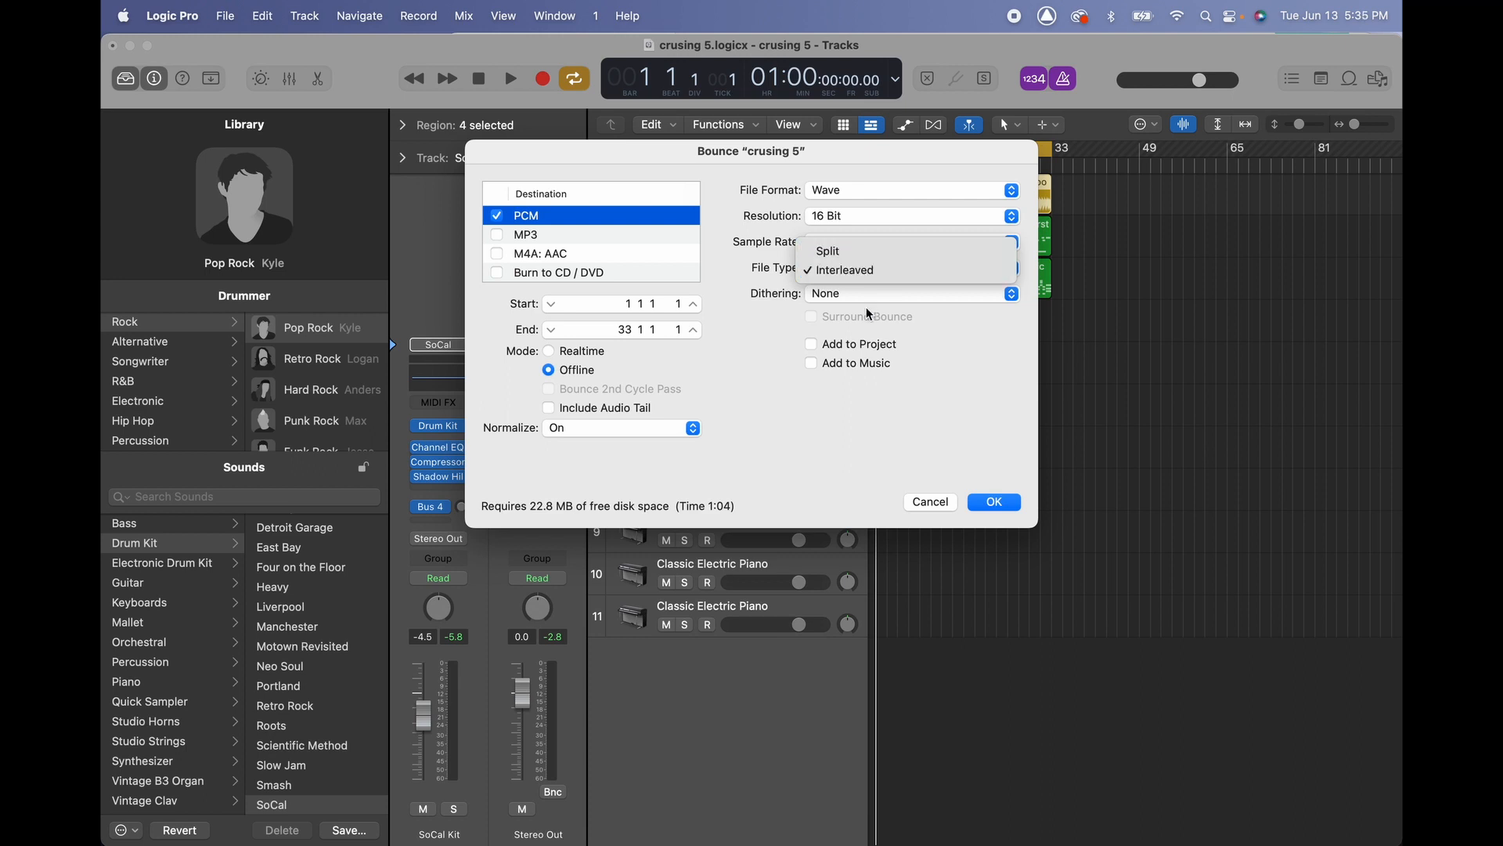
{"action": "left_click", "coordinate": [841, 269]}
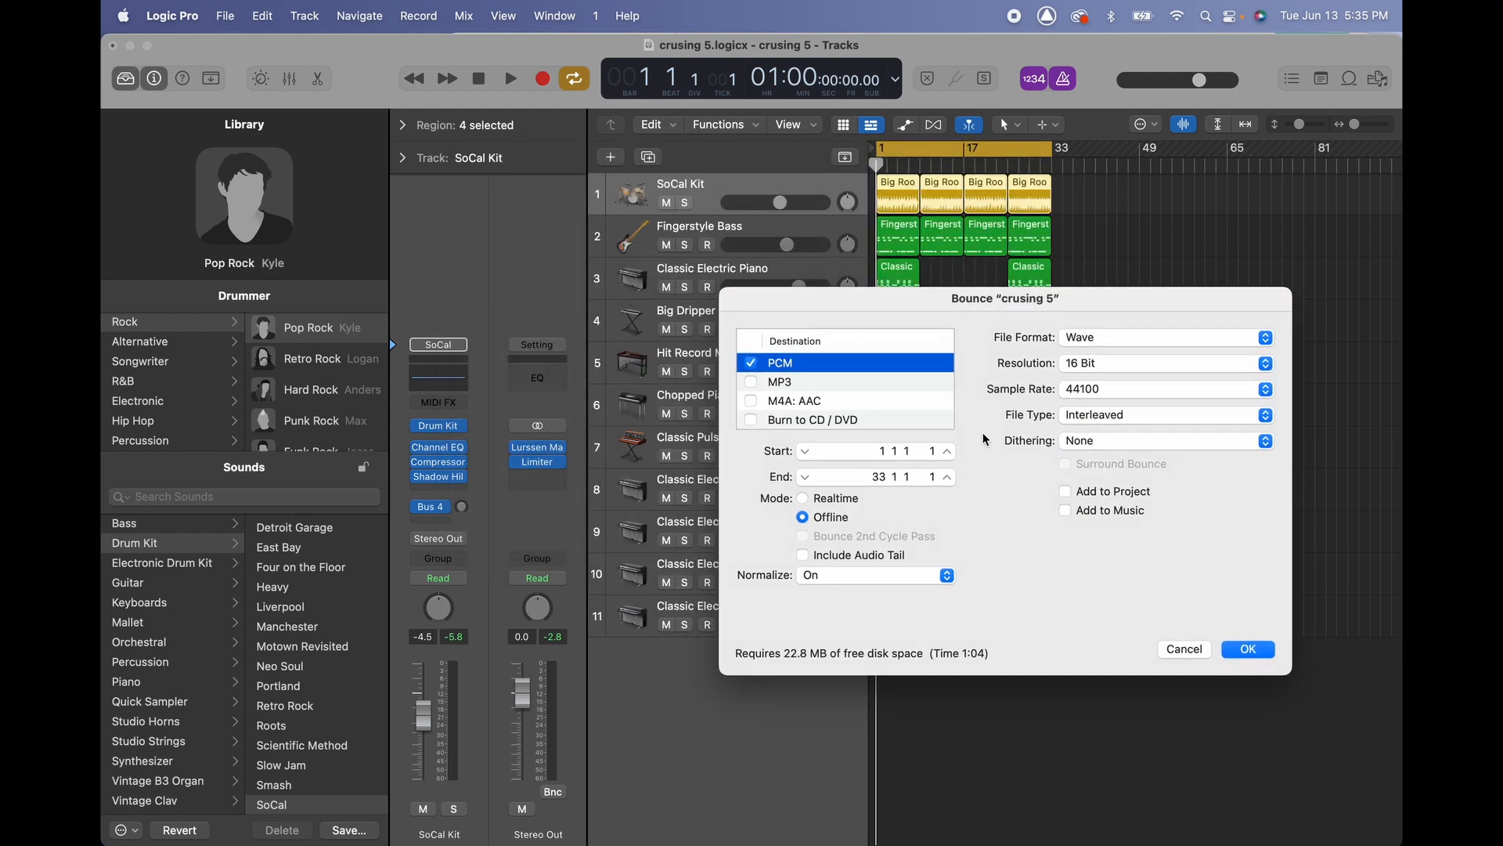
{"action": "mouse_move", "coordinate": [790, 503]}
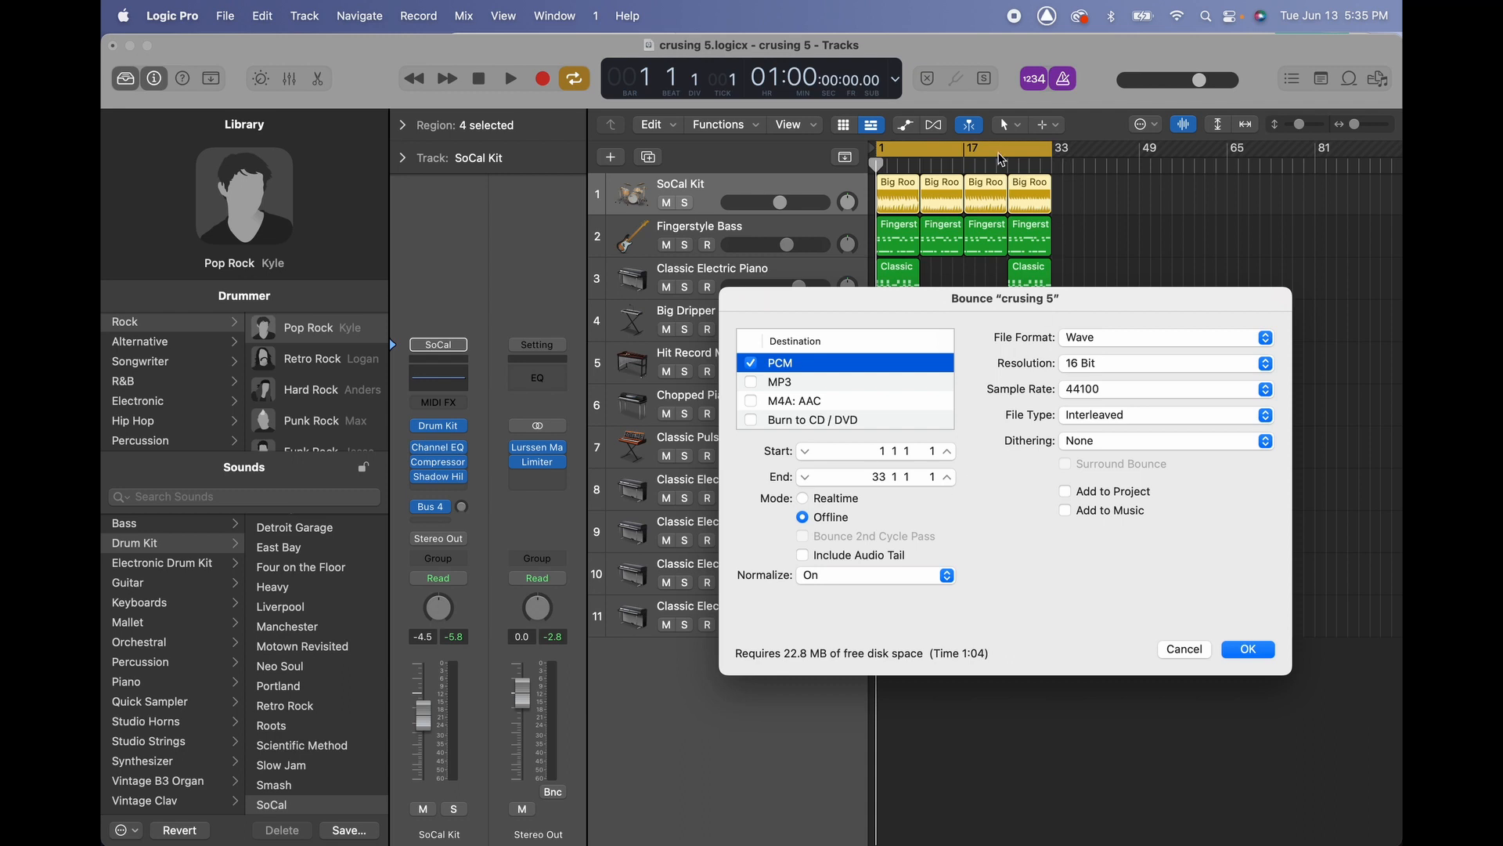
{"action": "mouse_move", "coordinate": [1052, 172]}
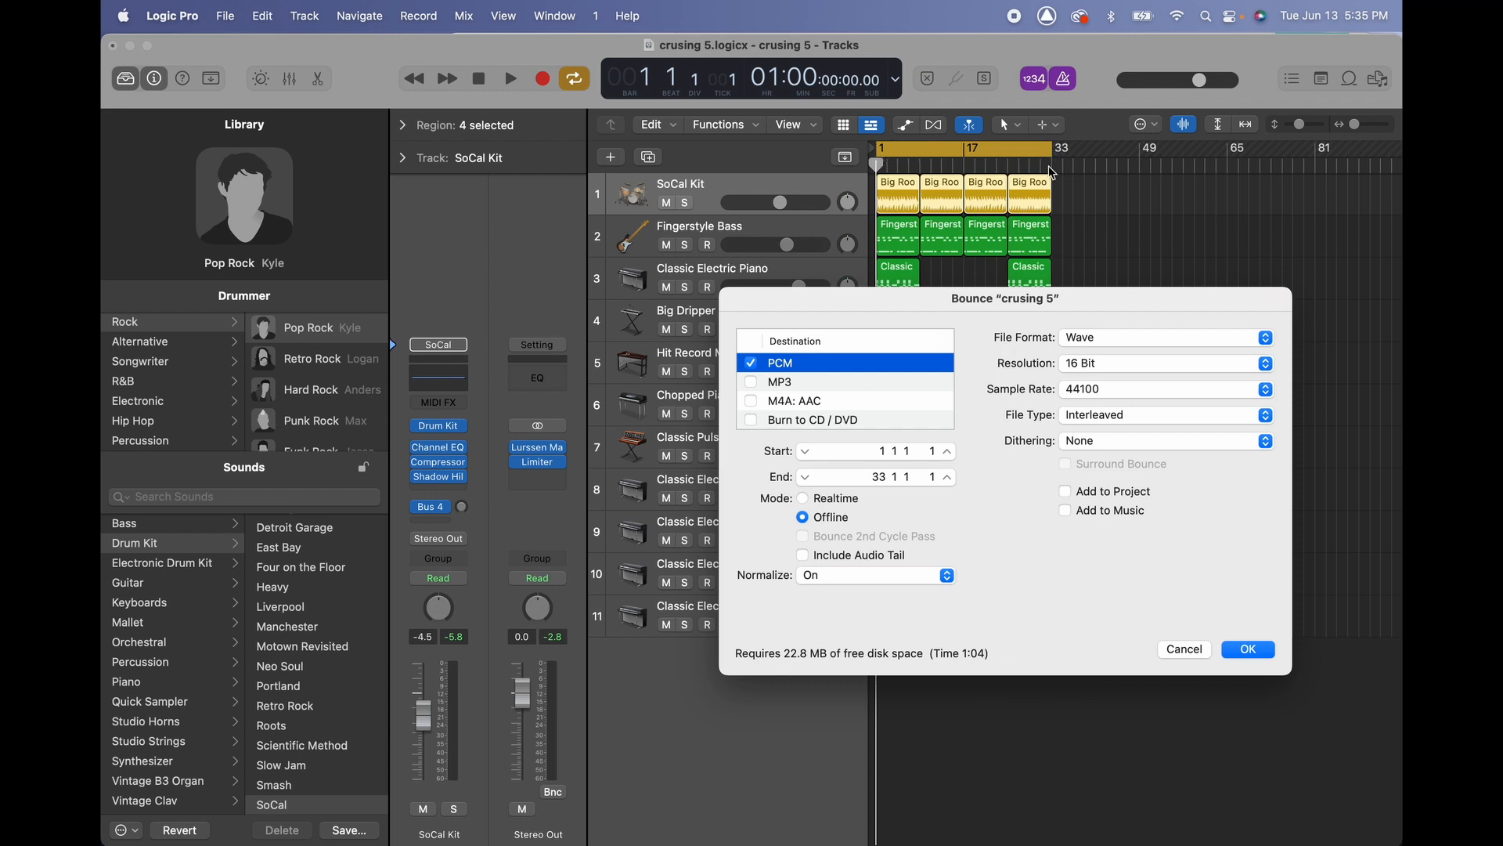
{"action": "mouse_move", "coordinate": [808, 387]}
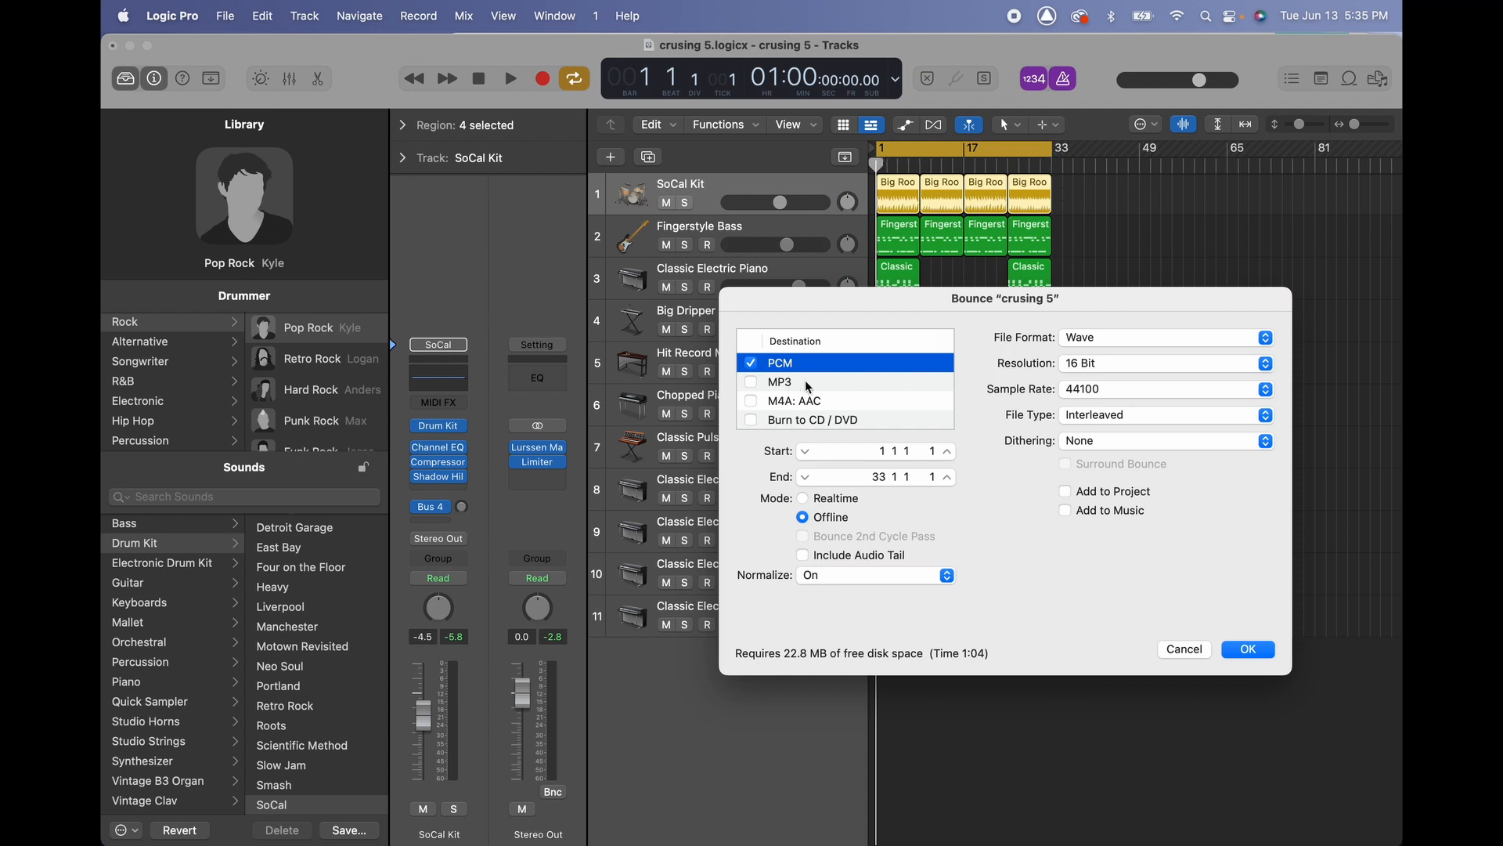
Add an MP3 bounce with a 320 kbps stereo bit rate alongside the Wave file
{"action": "left_click", "coordinate": [750, 382]}
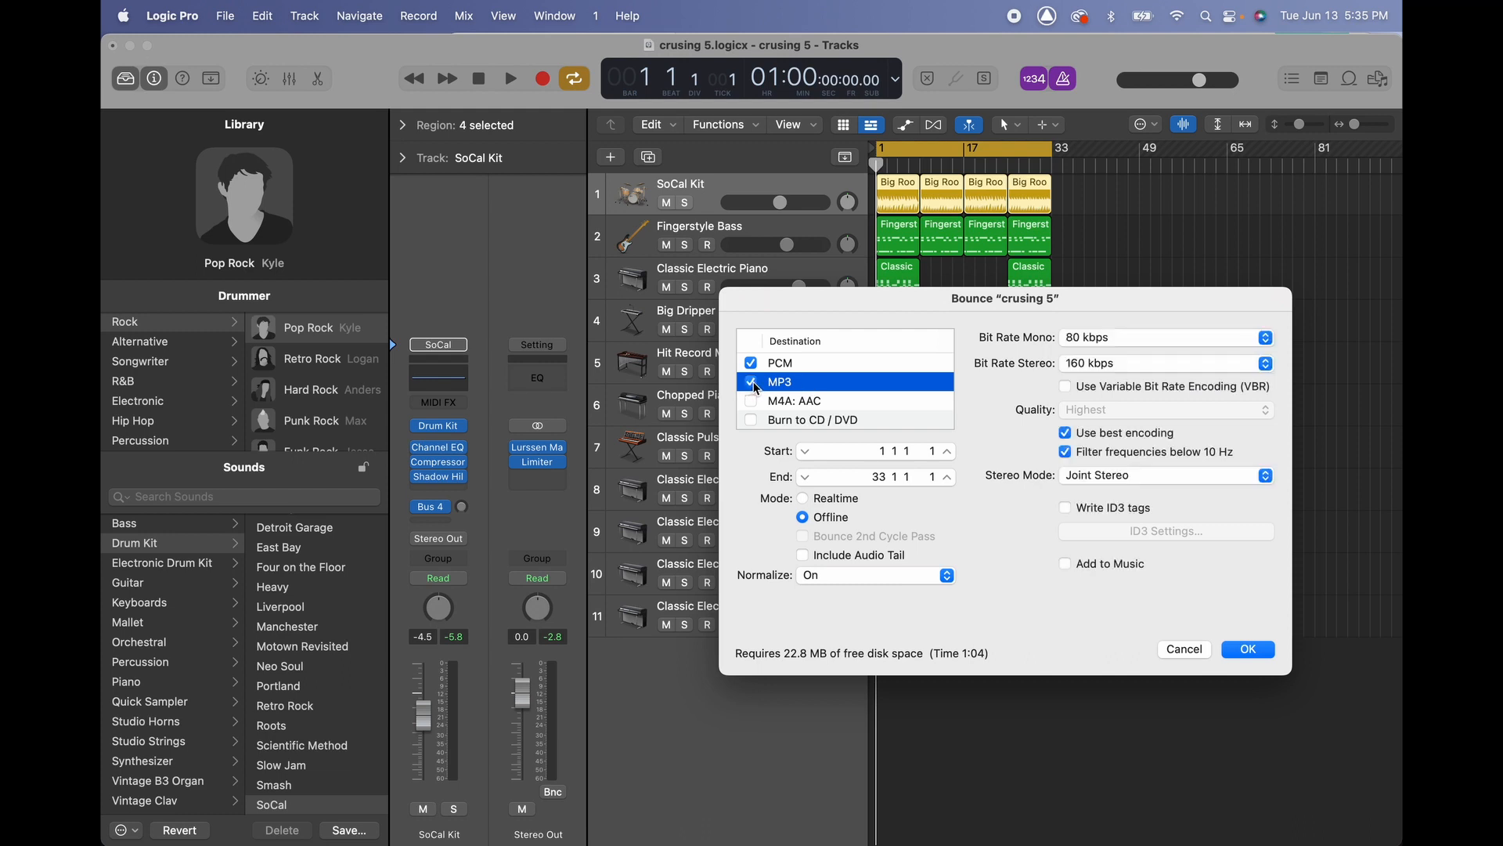
{"action": "left_click", "coordinate": [1265, 361]}
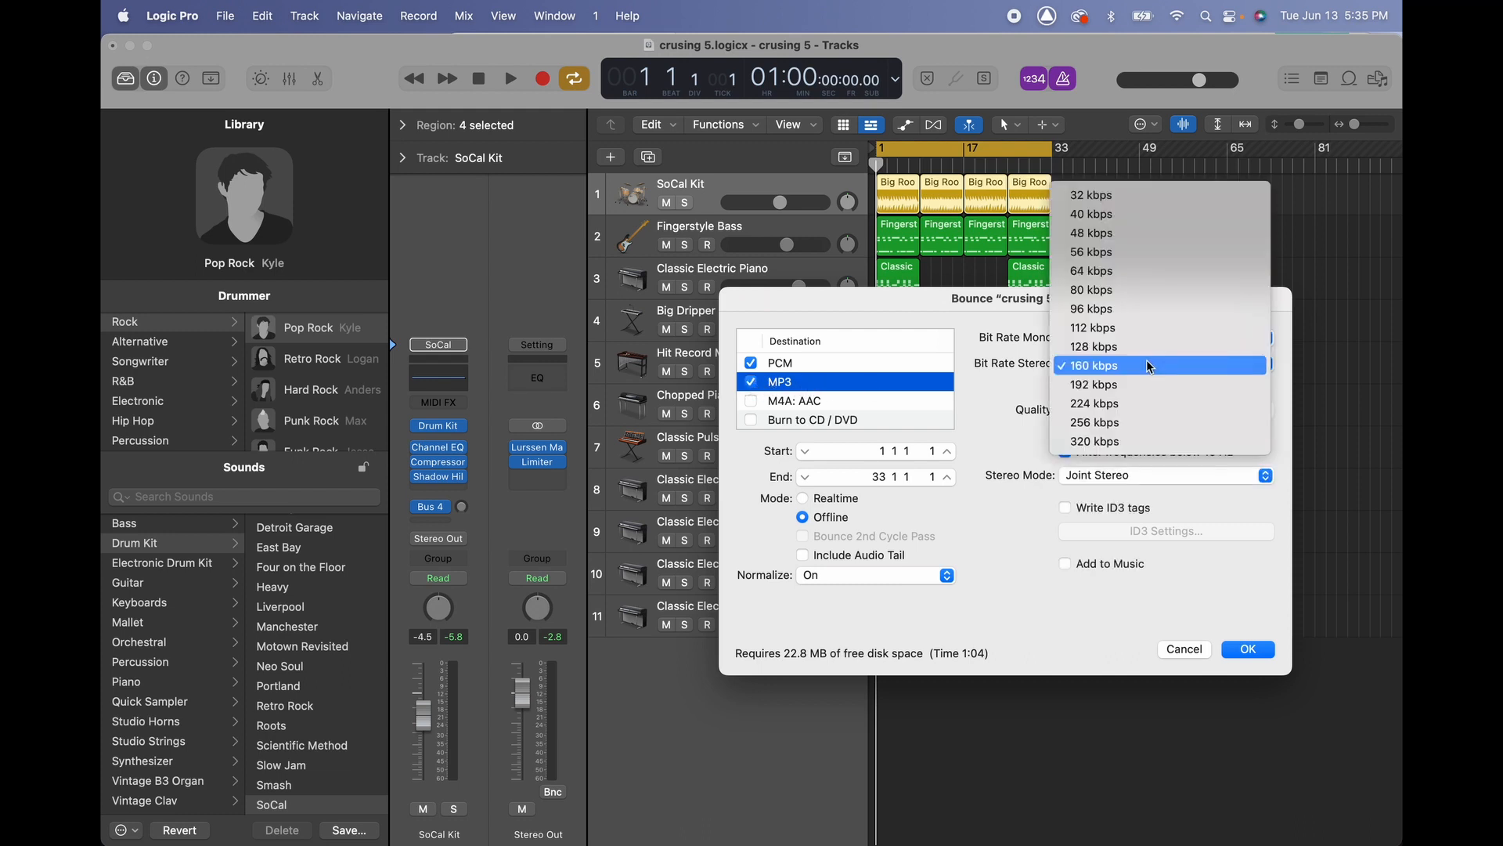
{"action": "left_click", "coordinate": [1094, 442]}
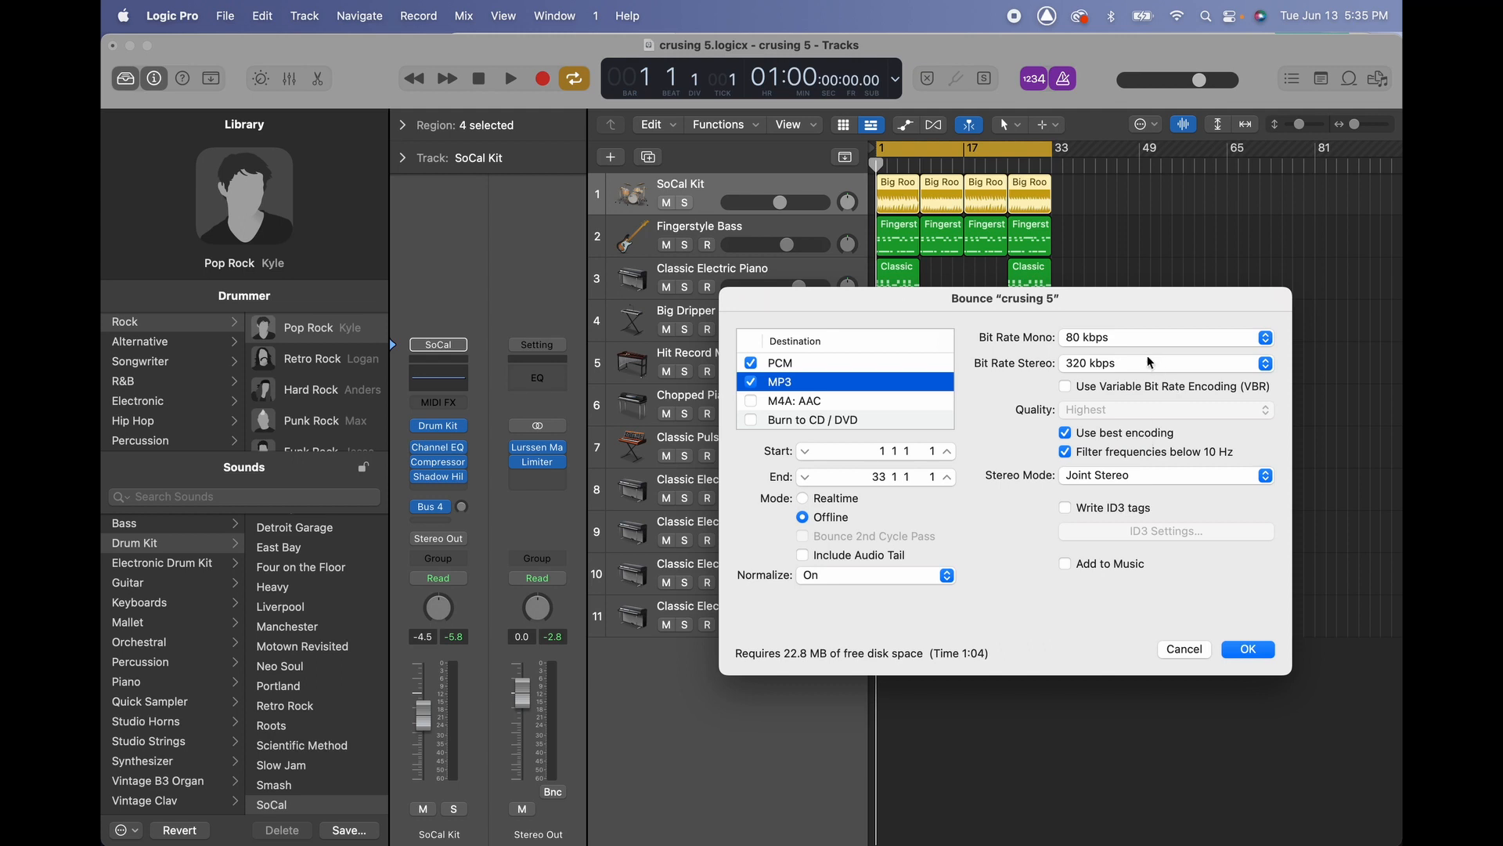
{"action": "mouse_move", "coordinate": [1001, 402]}
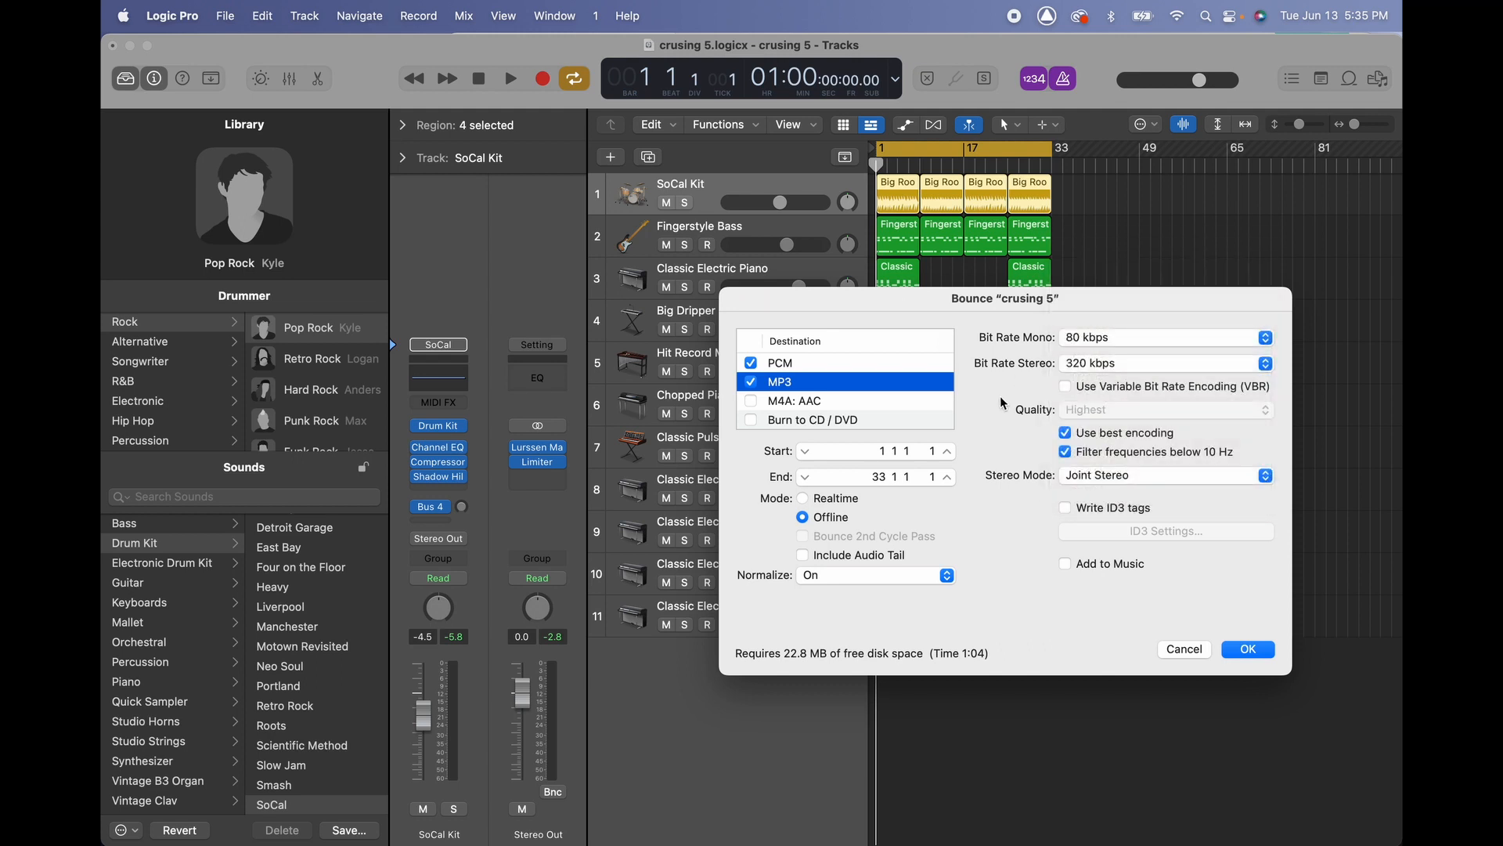
{"action": "left_click", "coordinate": [778, 362]}
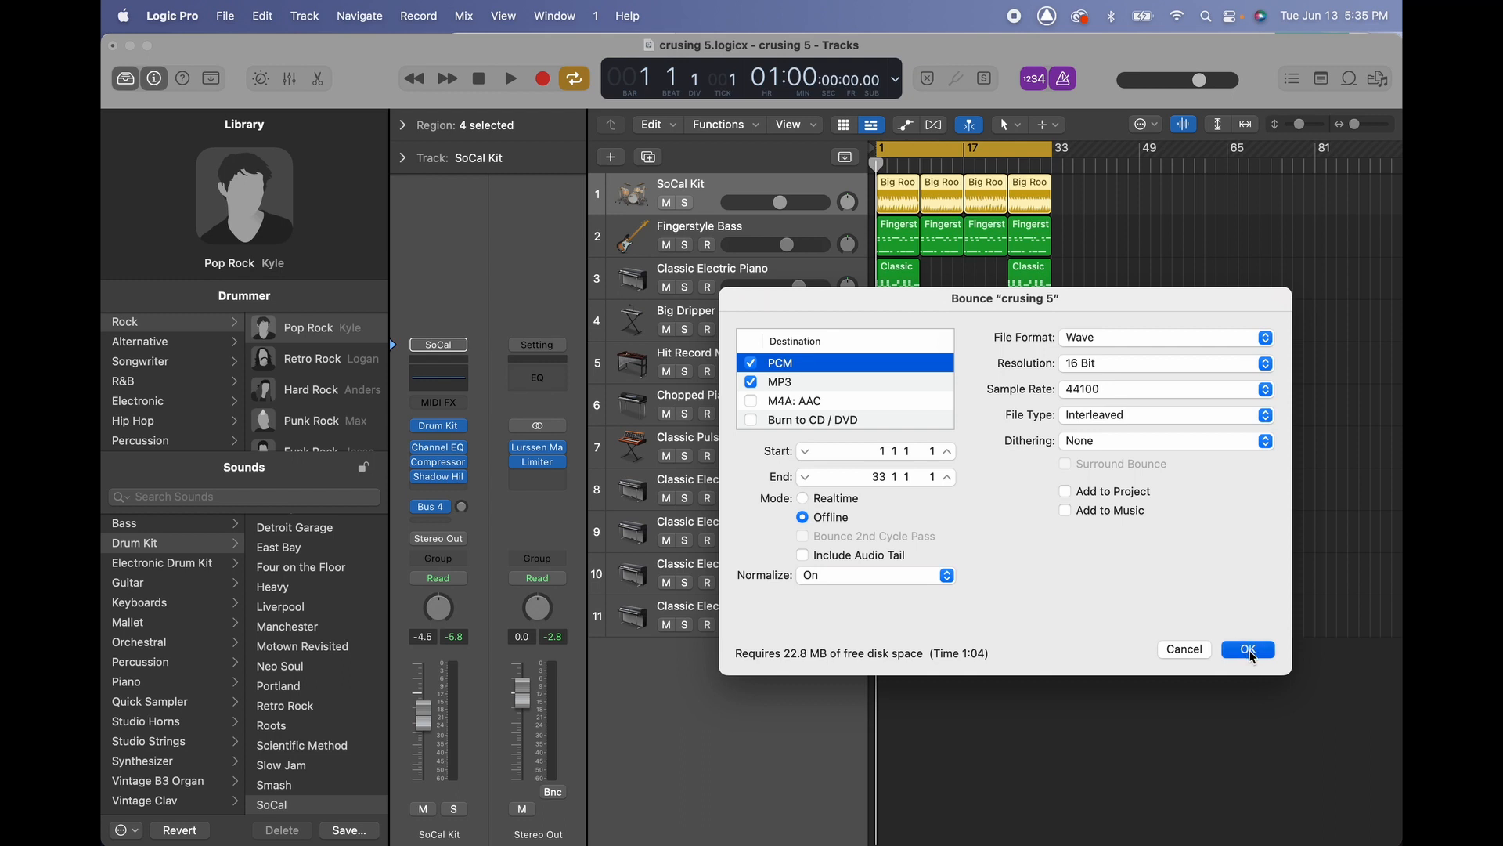
{"action": "left_click", "coordinate": [1248, 648]}
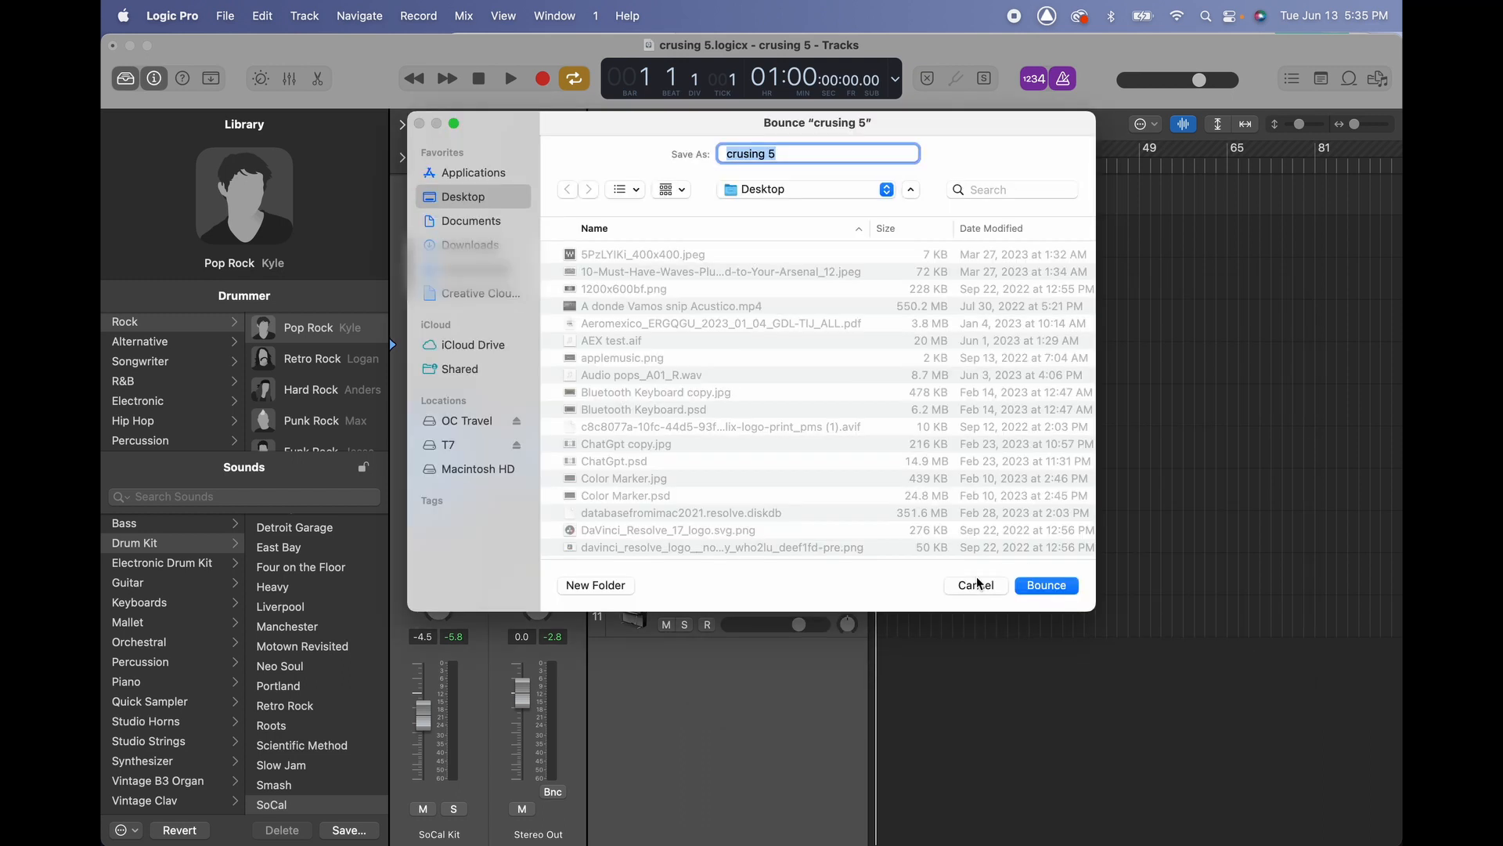
{"action": "left_click", "coordinate": [224, 16]}
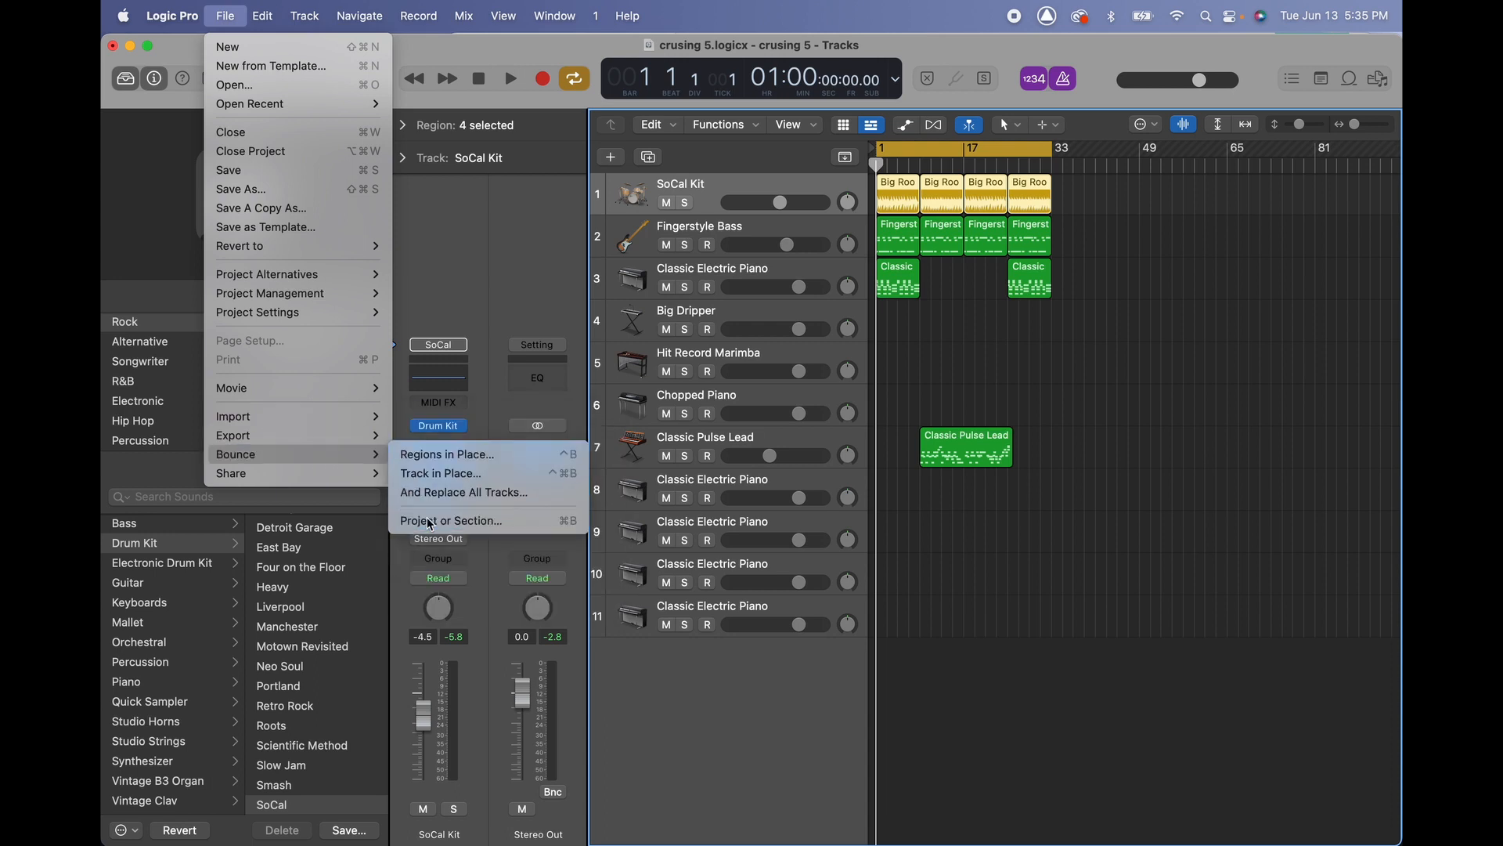
{"action": "left_click", "coordinate": [451, 520]}
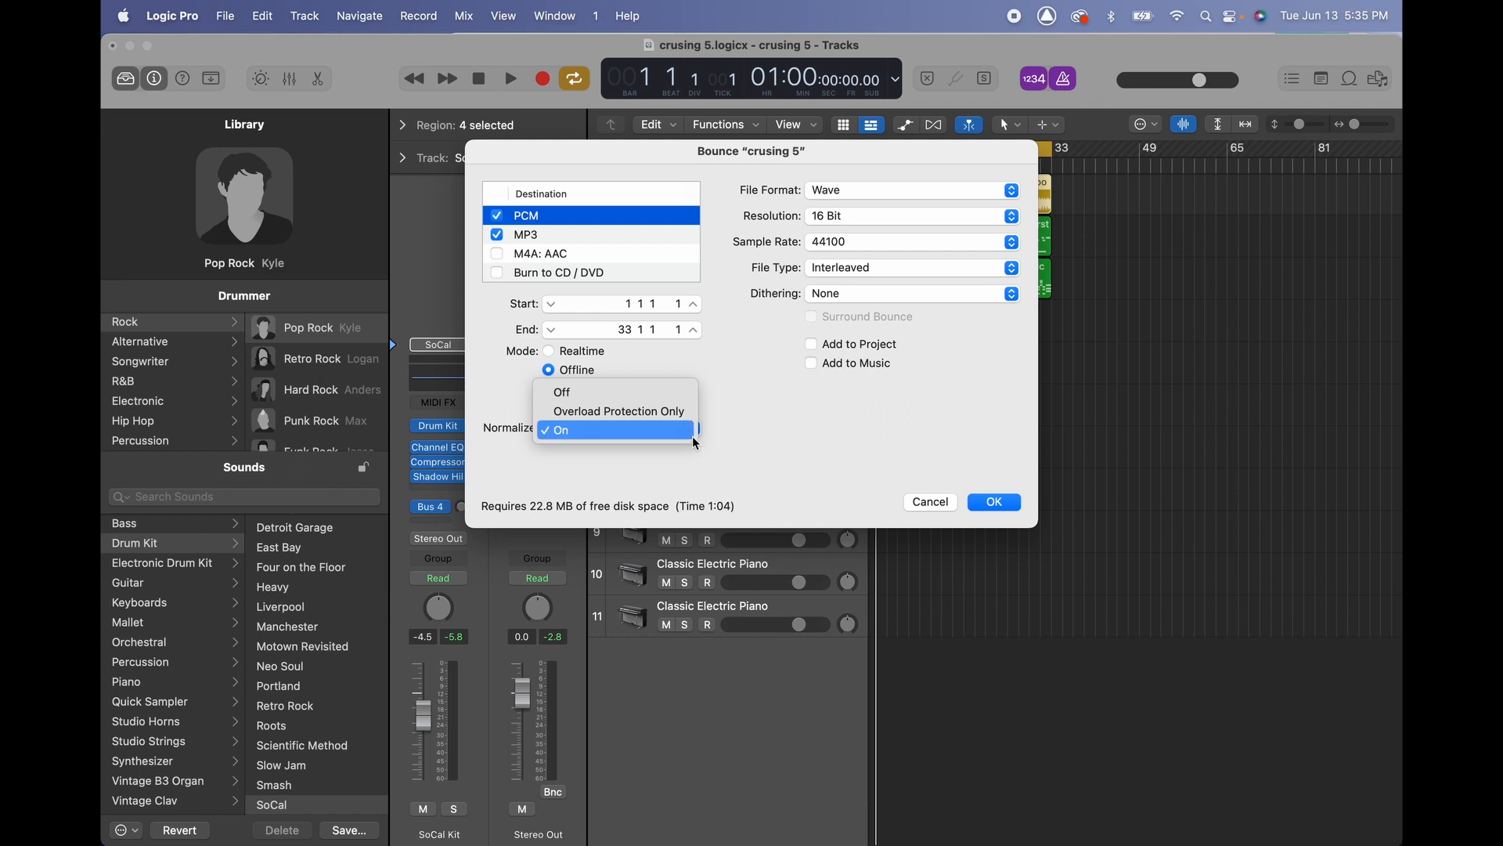
{"action": "left_click", "coordinate": [561, 429]}
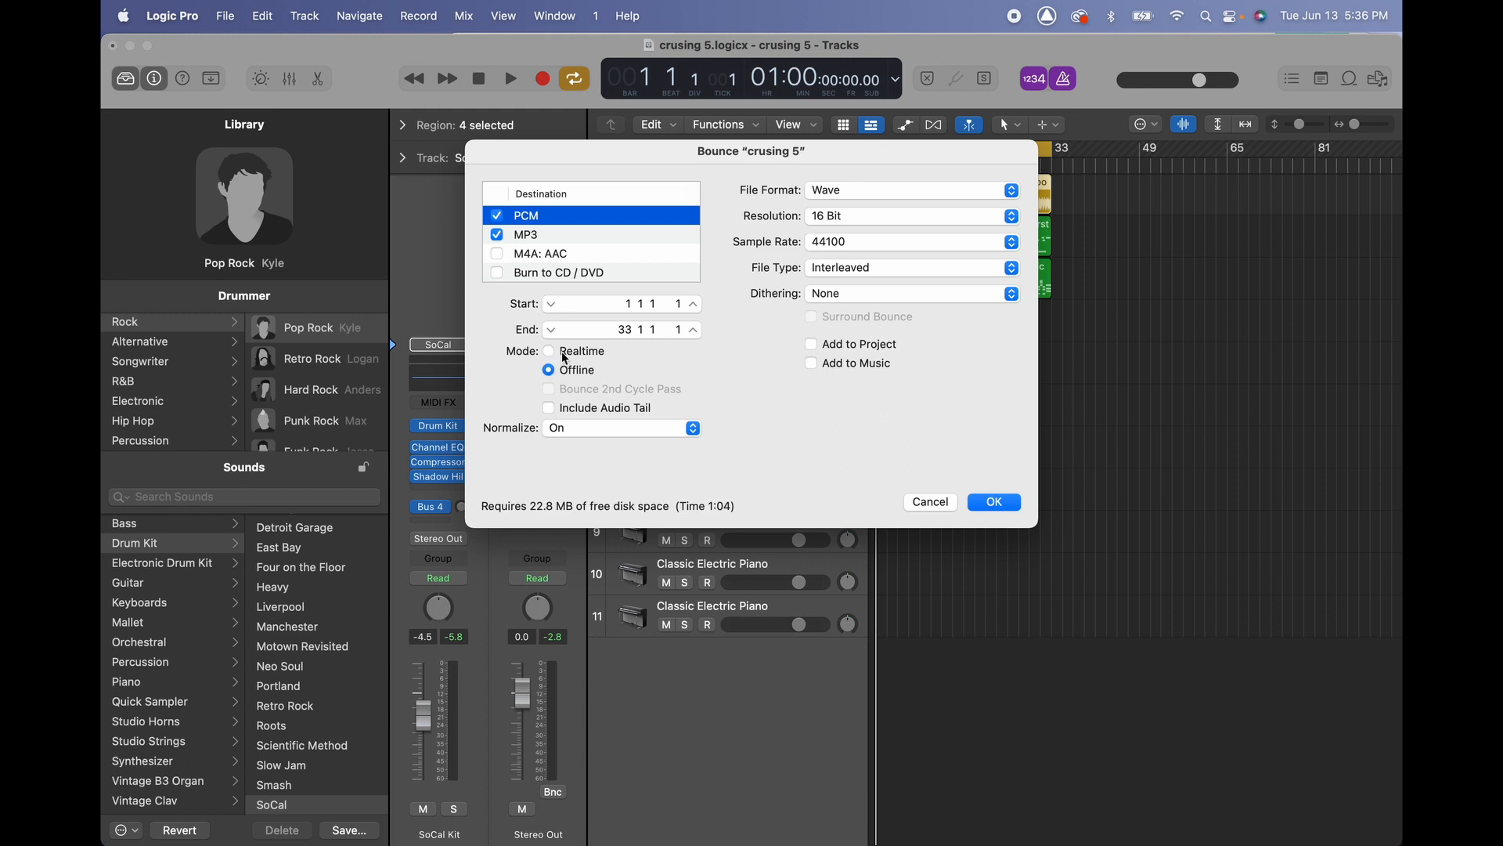
{"action": "left_click", "coordinate": [549, 350]}
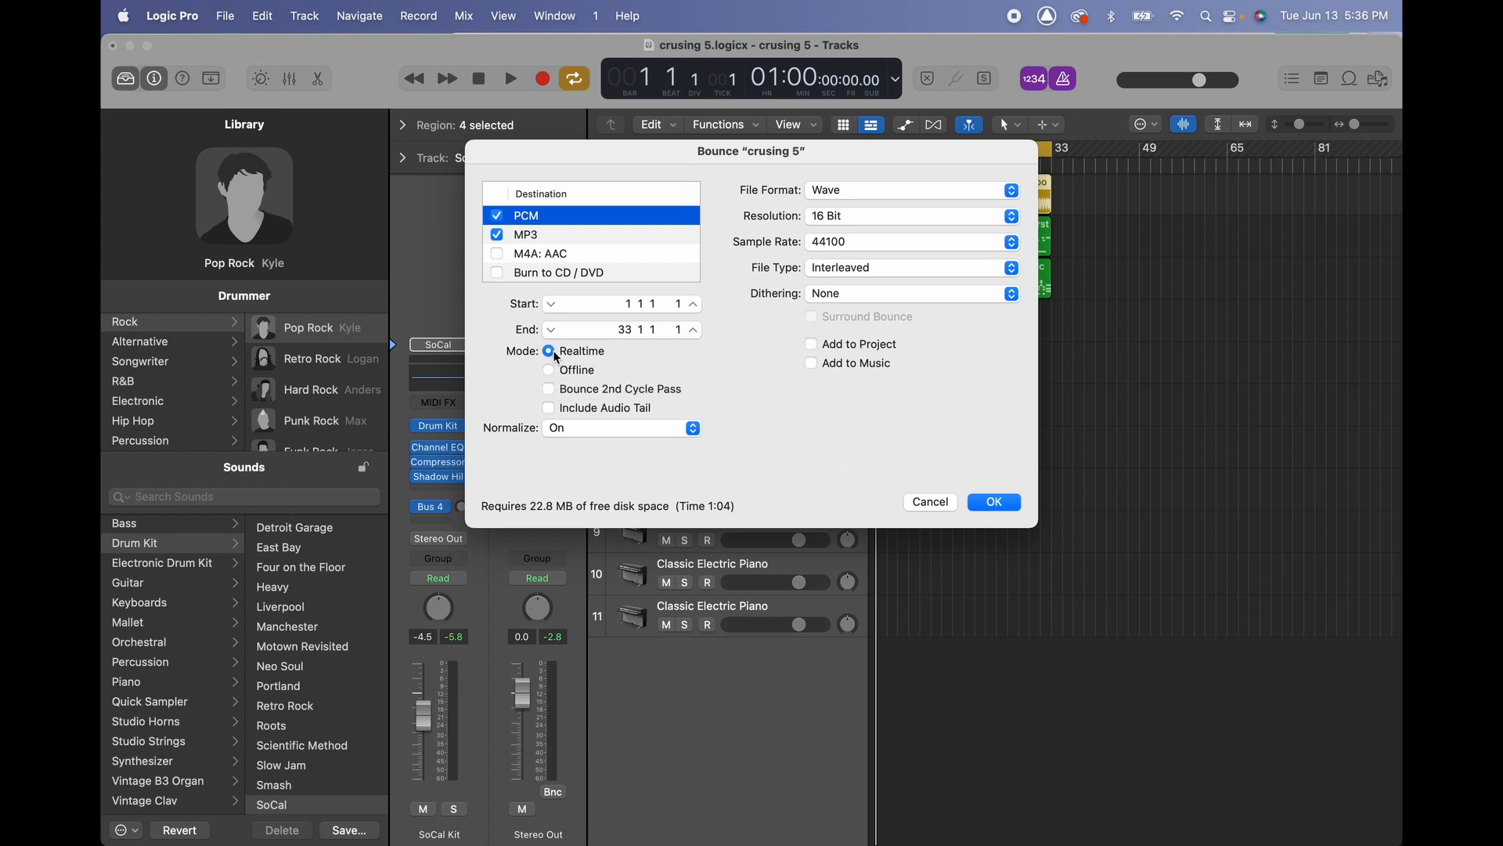
{"action": "left_click", "coordinate": [549, 370]}
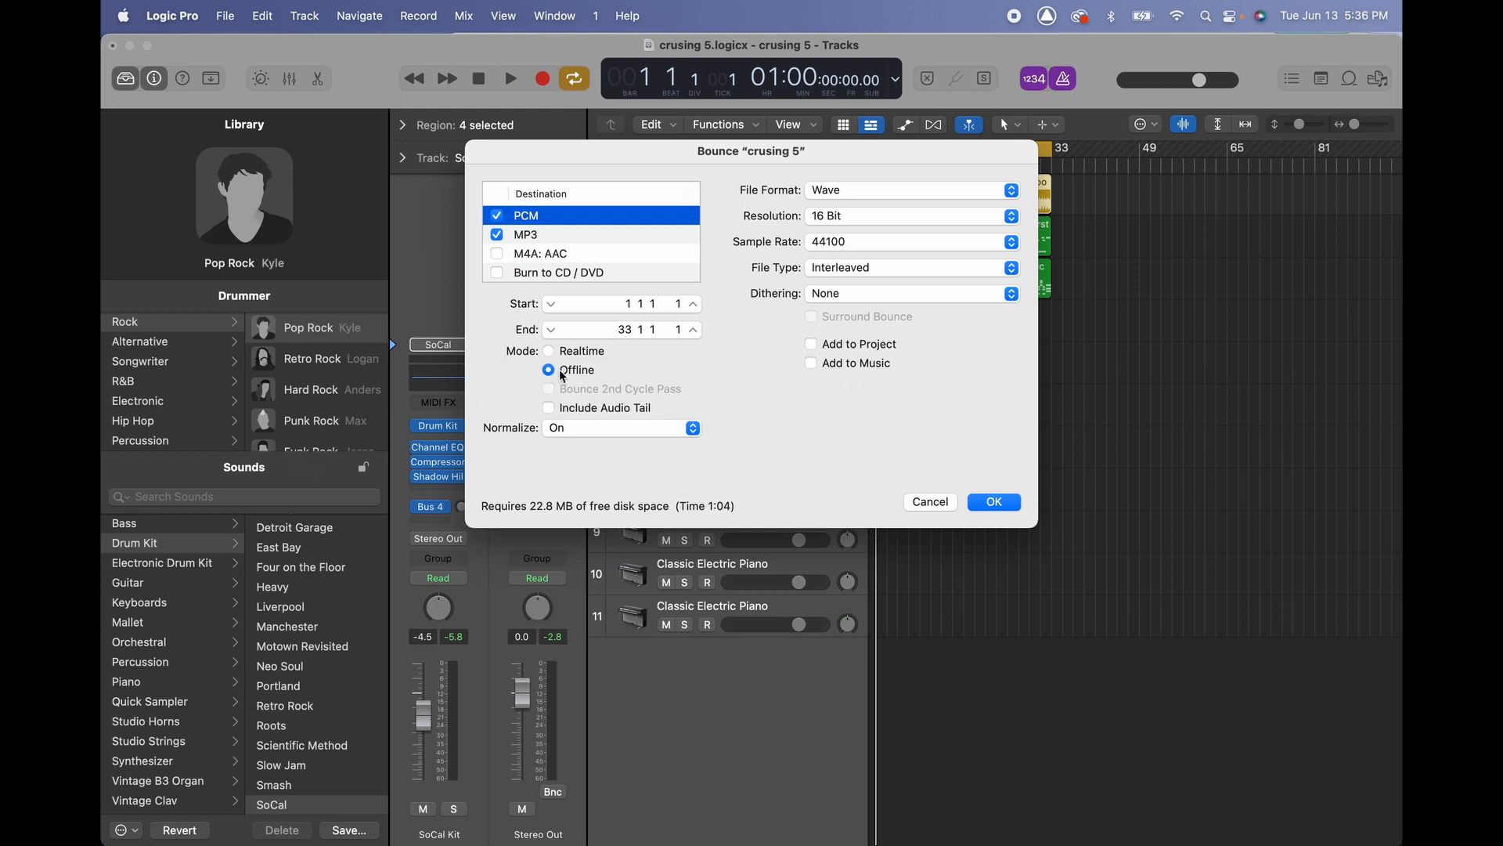
{"action": "mouse_move", "coordinate": [1024, 514]}
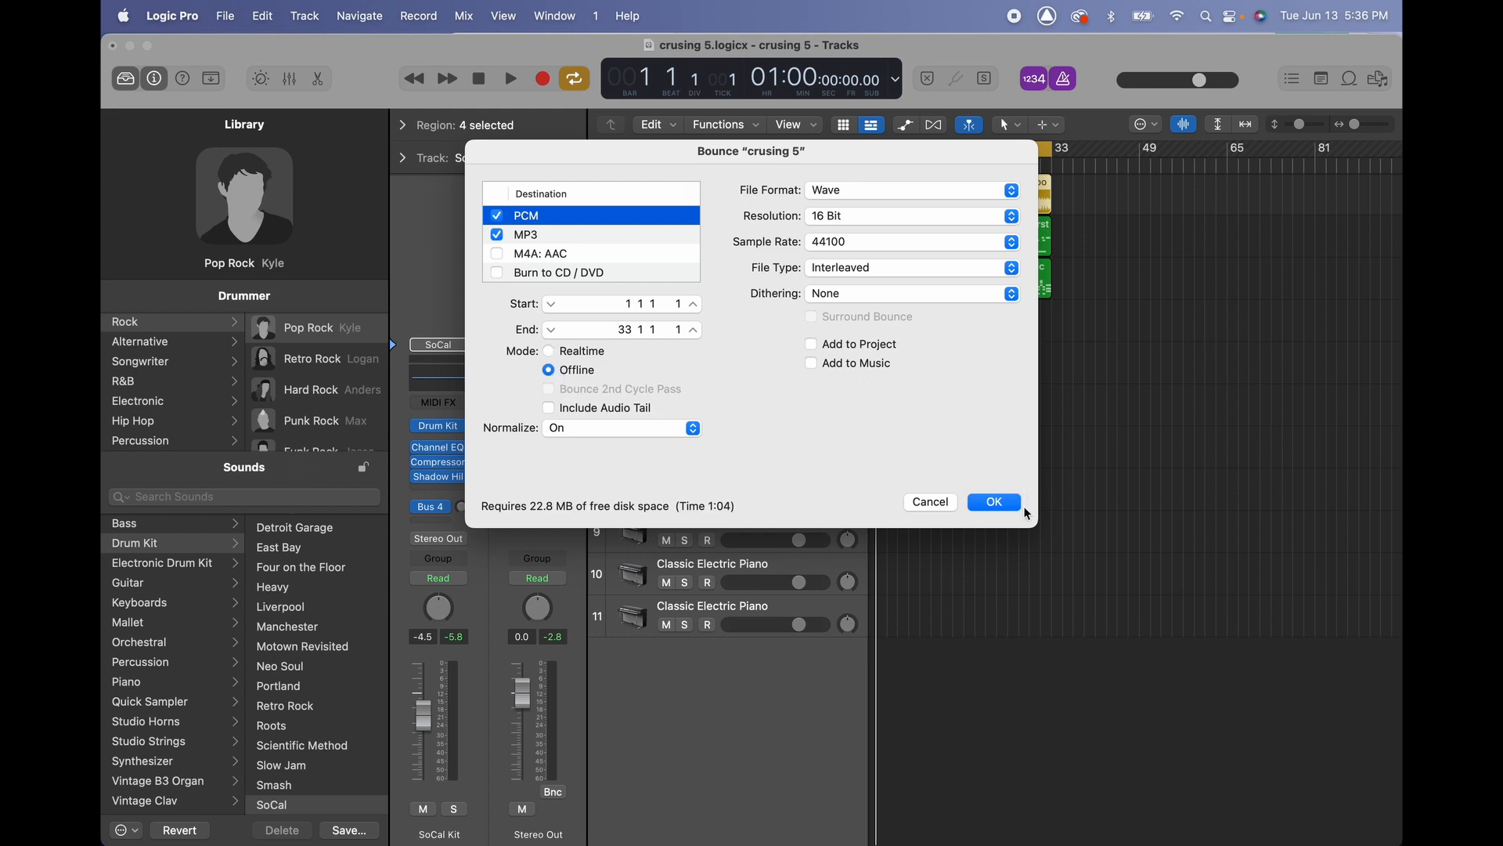
Confirm the bounce and save 'crusing 5' to the Desktop as Wave and MP3
{"action": "left_click", "coordinate": [993, 501]}
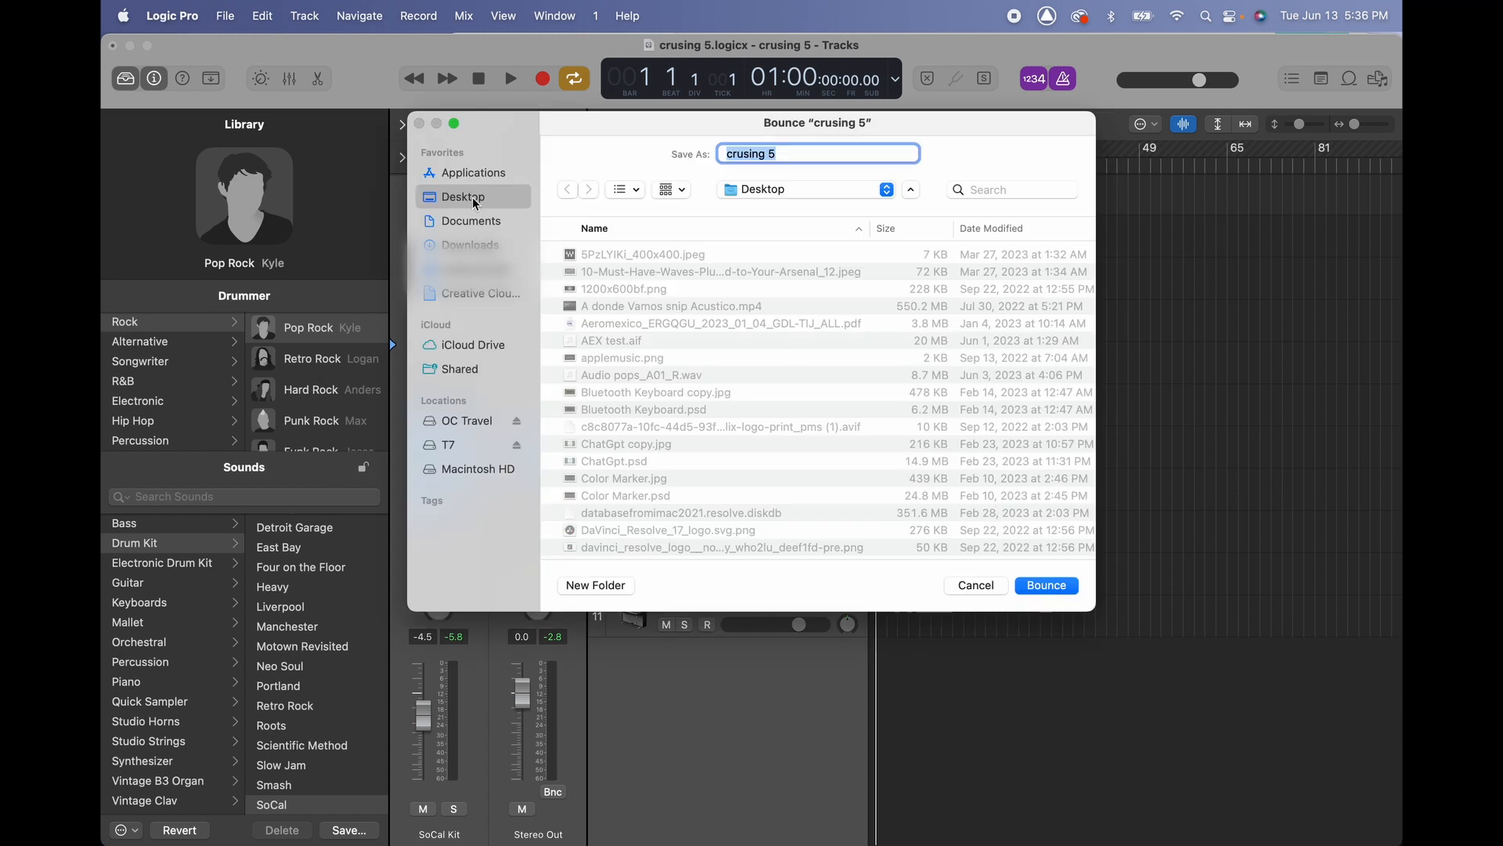
{"action": "mouse_move", "coordinate": [657, 266]}
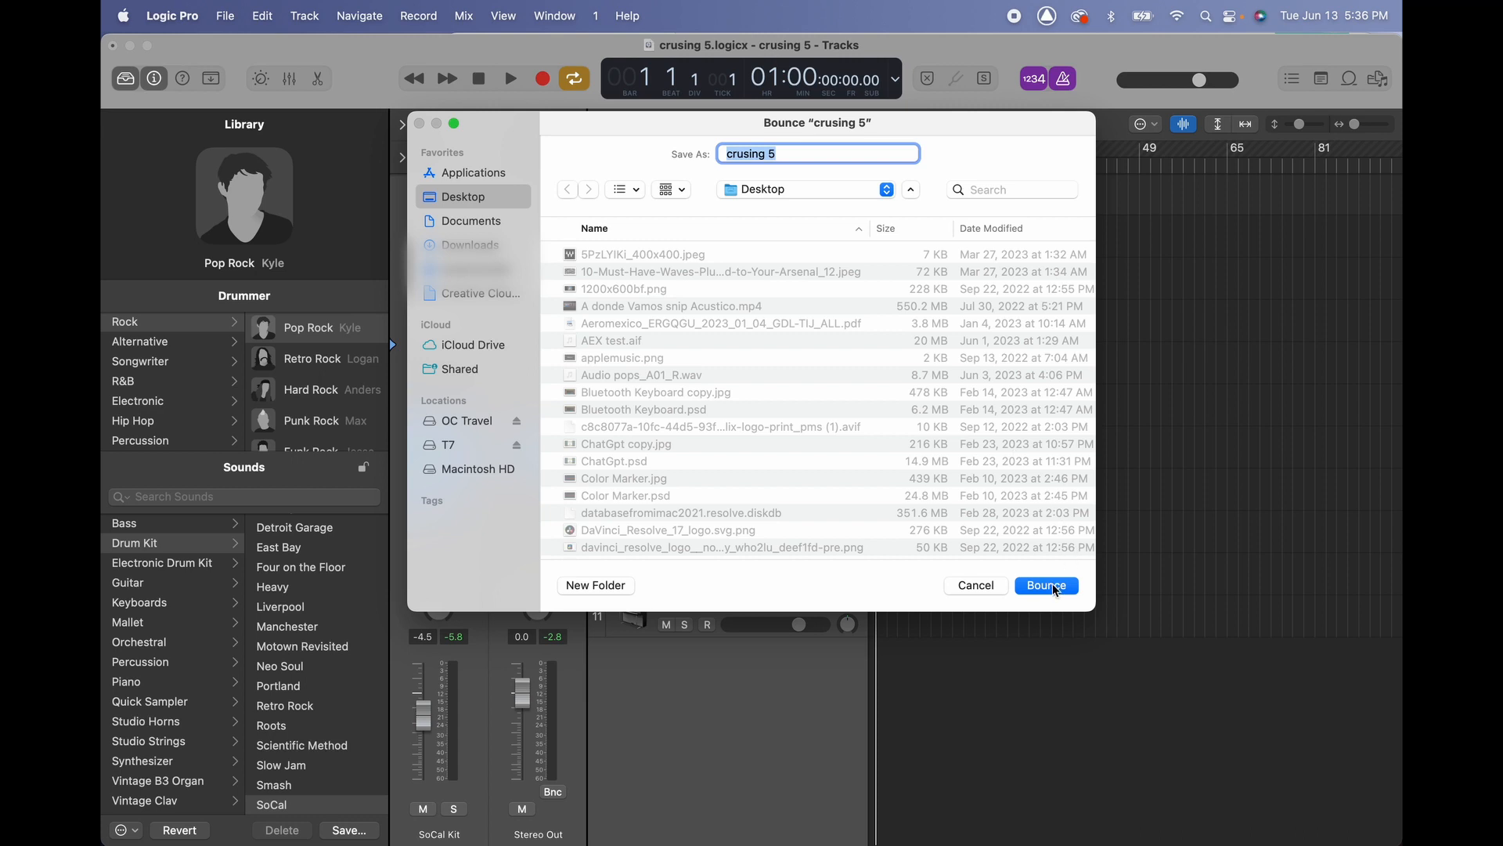
{"action": "left_click", "coordinate": [1046, 584]}
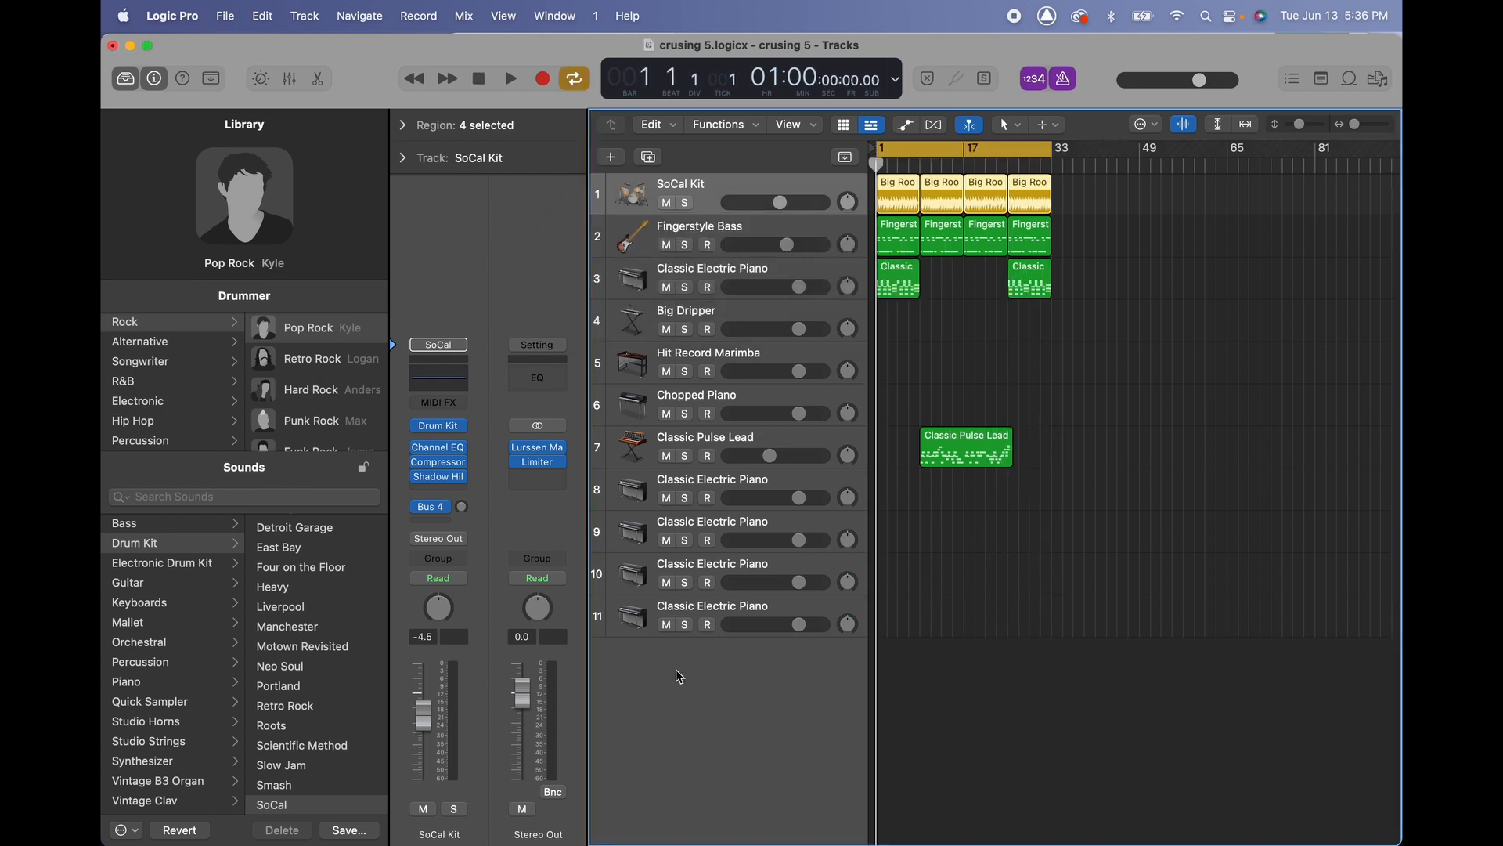
In Finder's Desktop window, Quick Look 'crusing 5.wav' and play its preview
{"action": "left_click", "coordinate": [144, 822]}
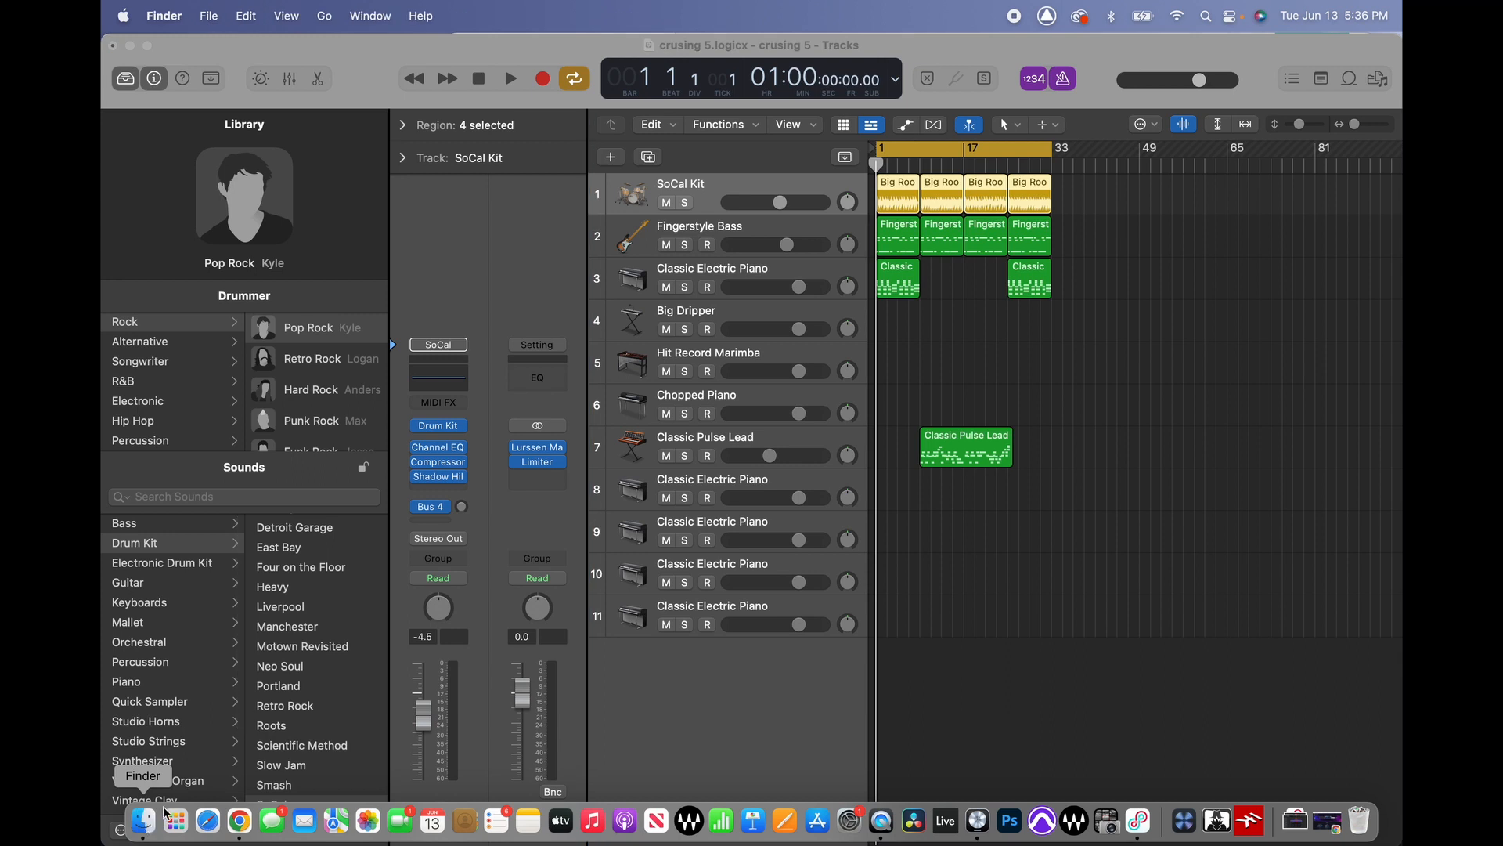
{"action": "left_click", "coordinate": [143, 822]}
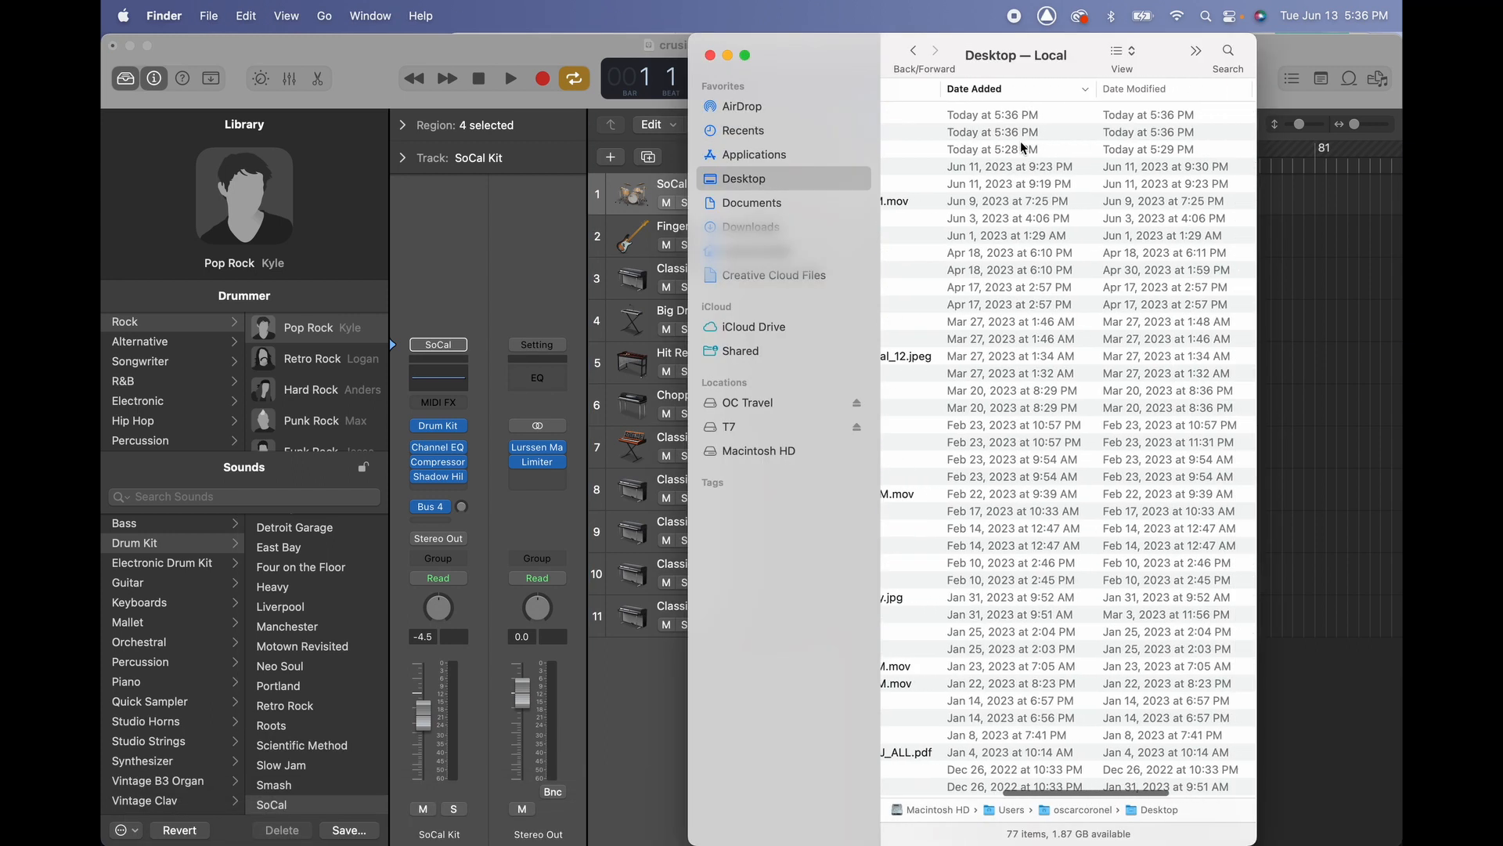
{"action": "left_click", "coordinate": [955, 132]}
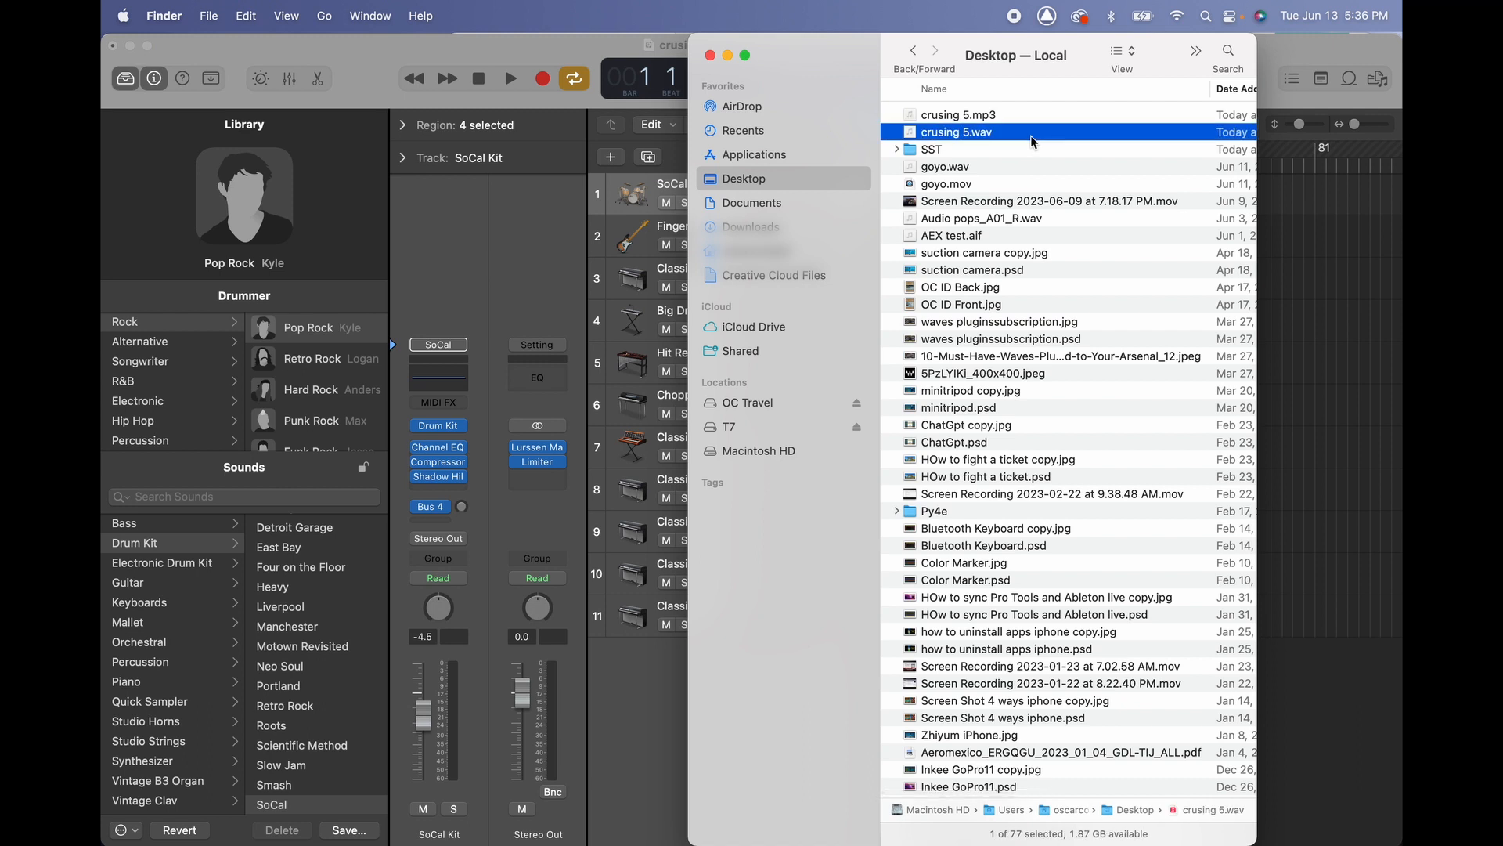
{"action": "key", "text": "space"}
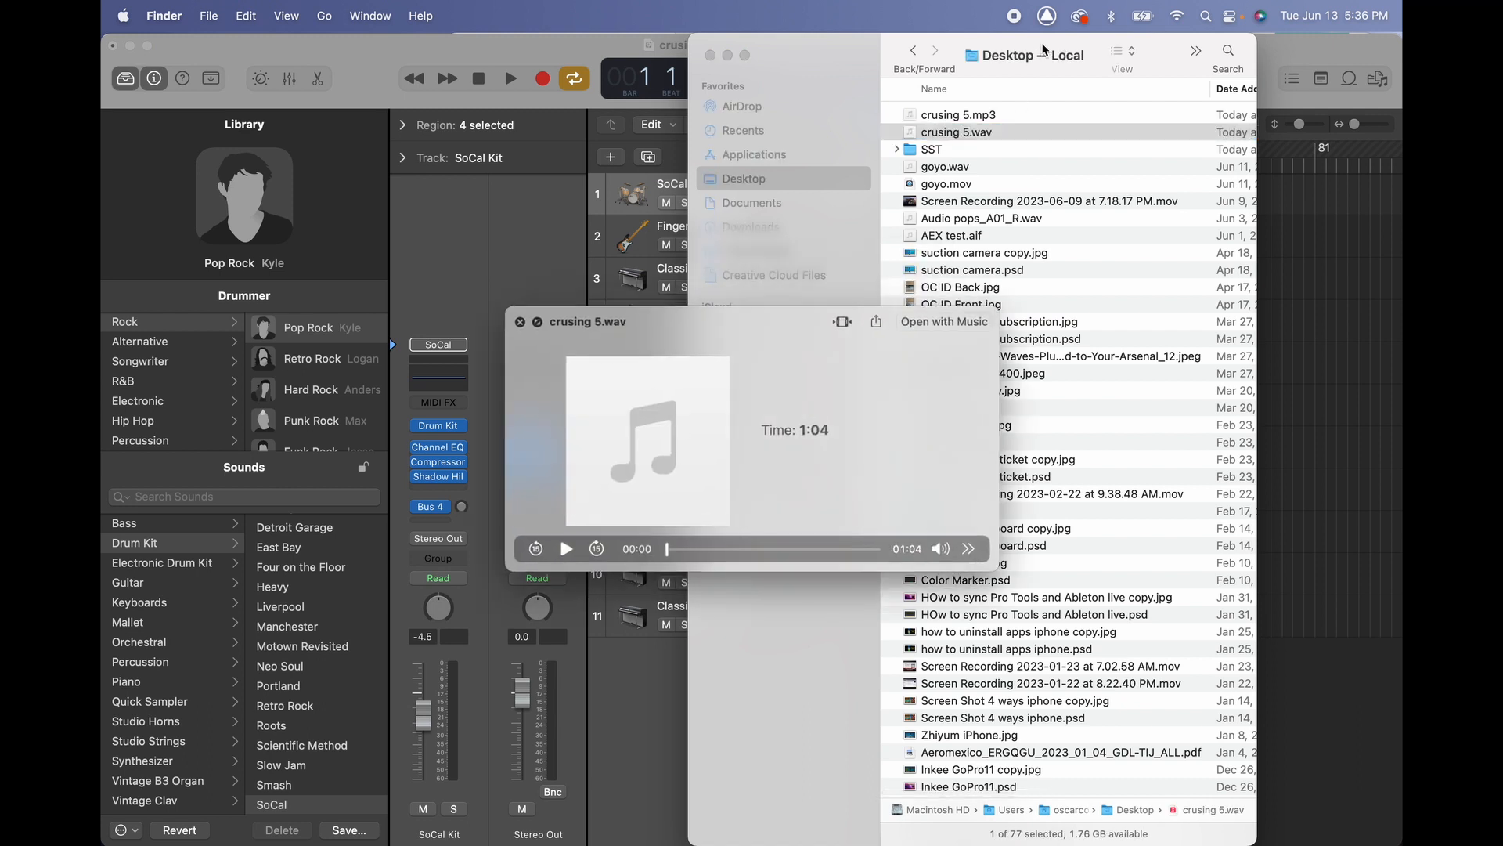
{"action": "left_click", "coordinate": [566, 548]}
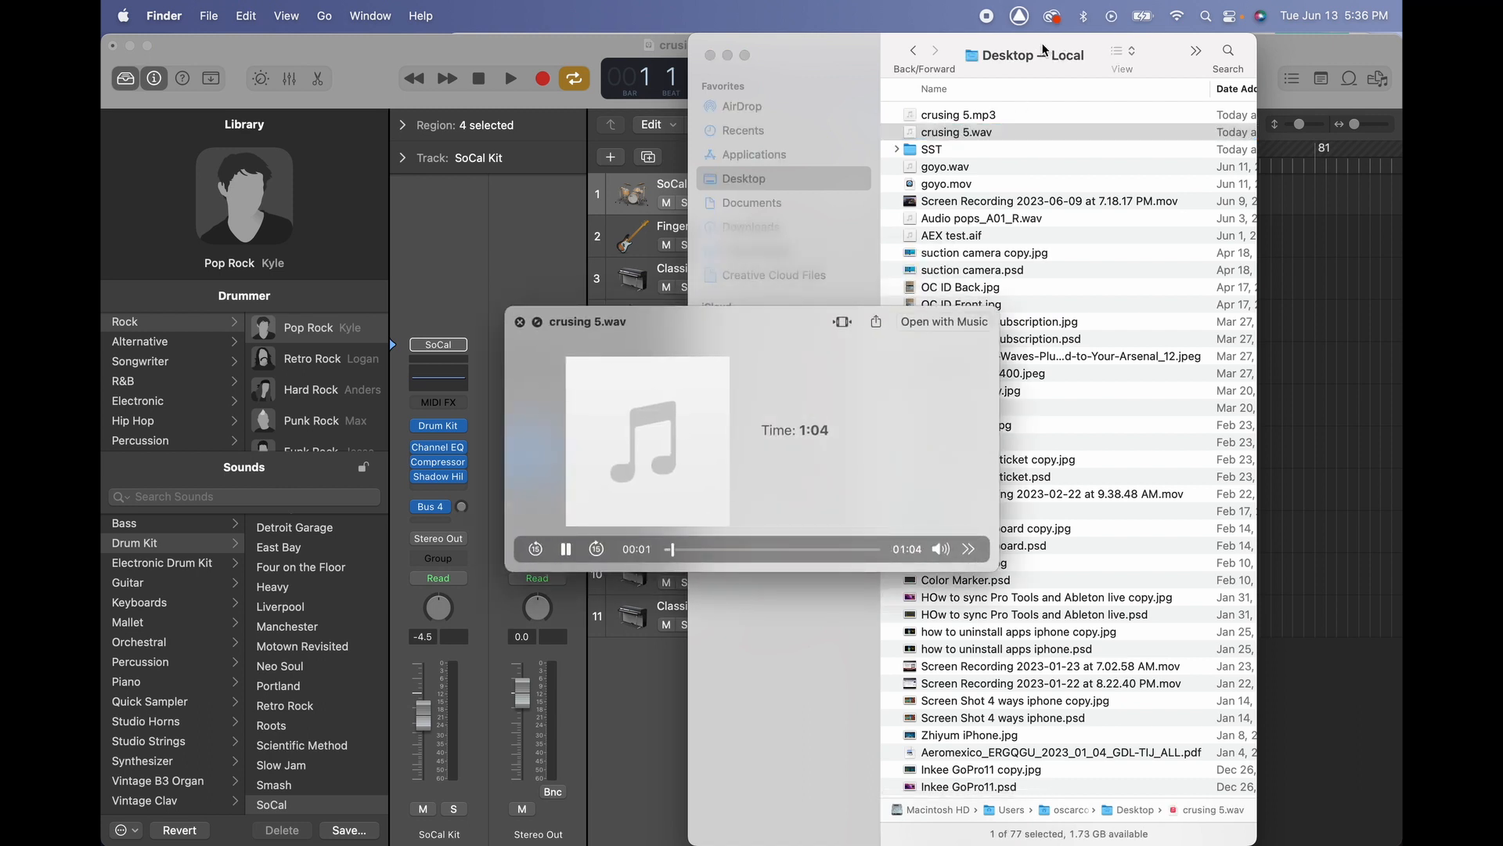